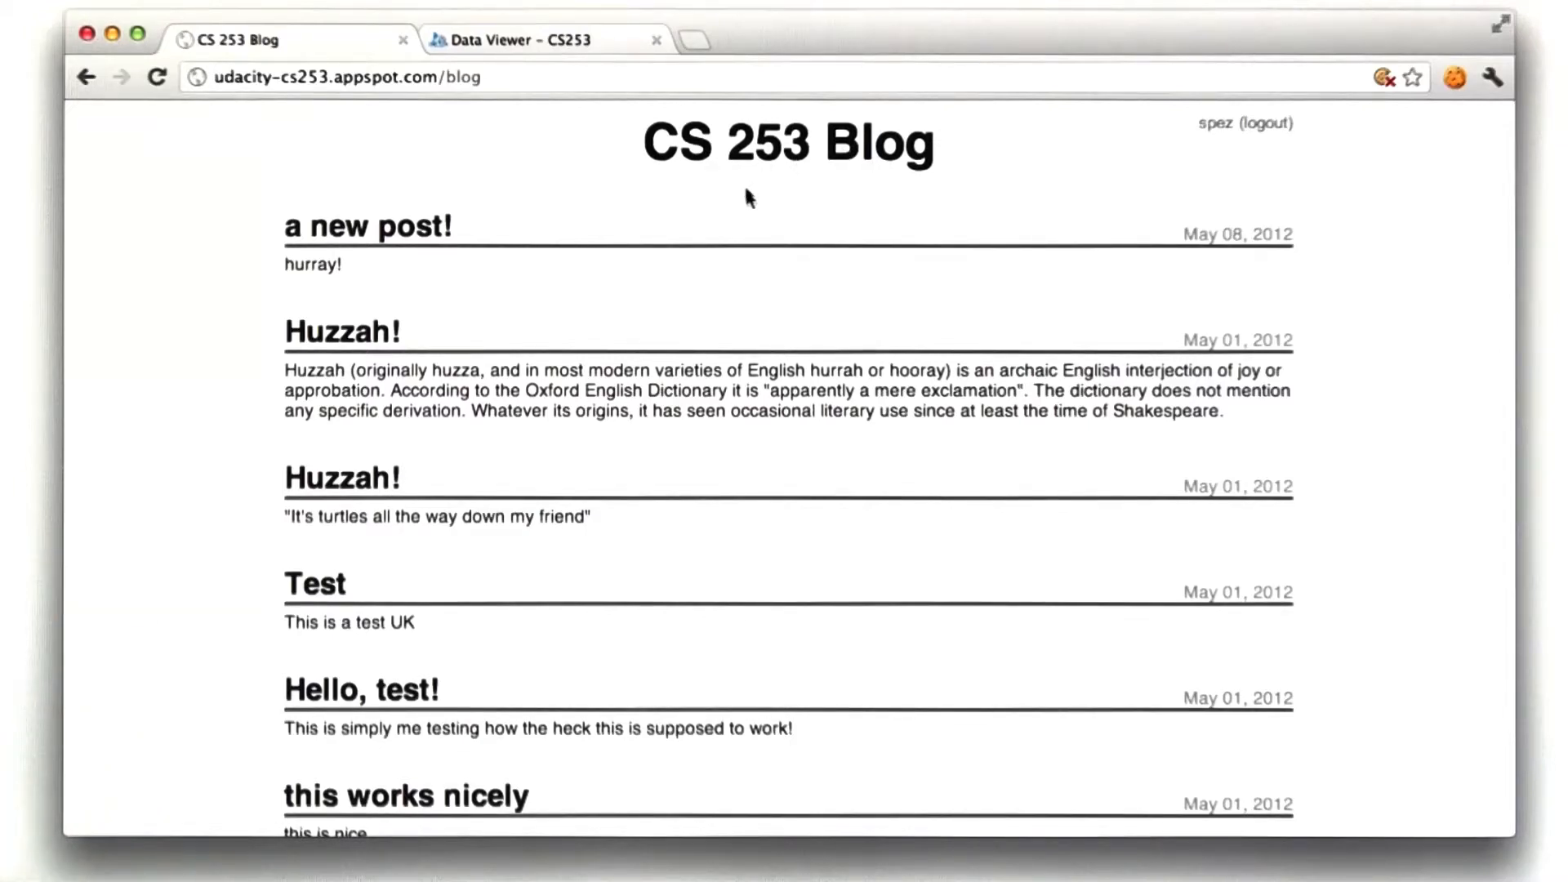
{"action": "mouse_move", "coordinate": [633, 312]}
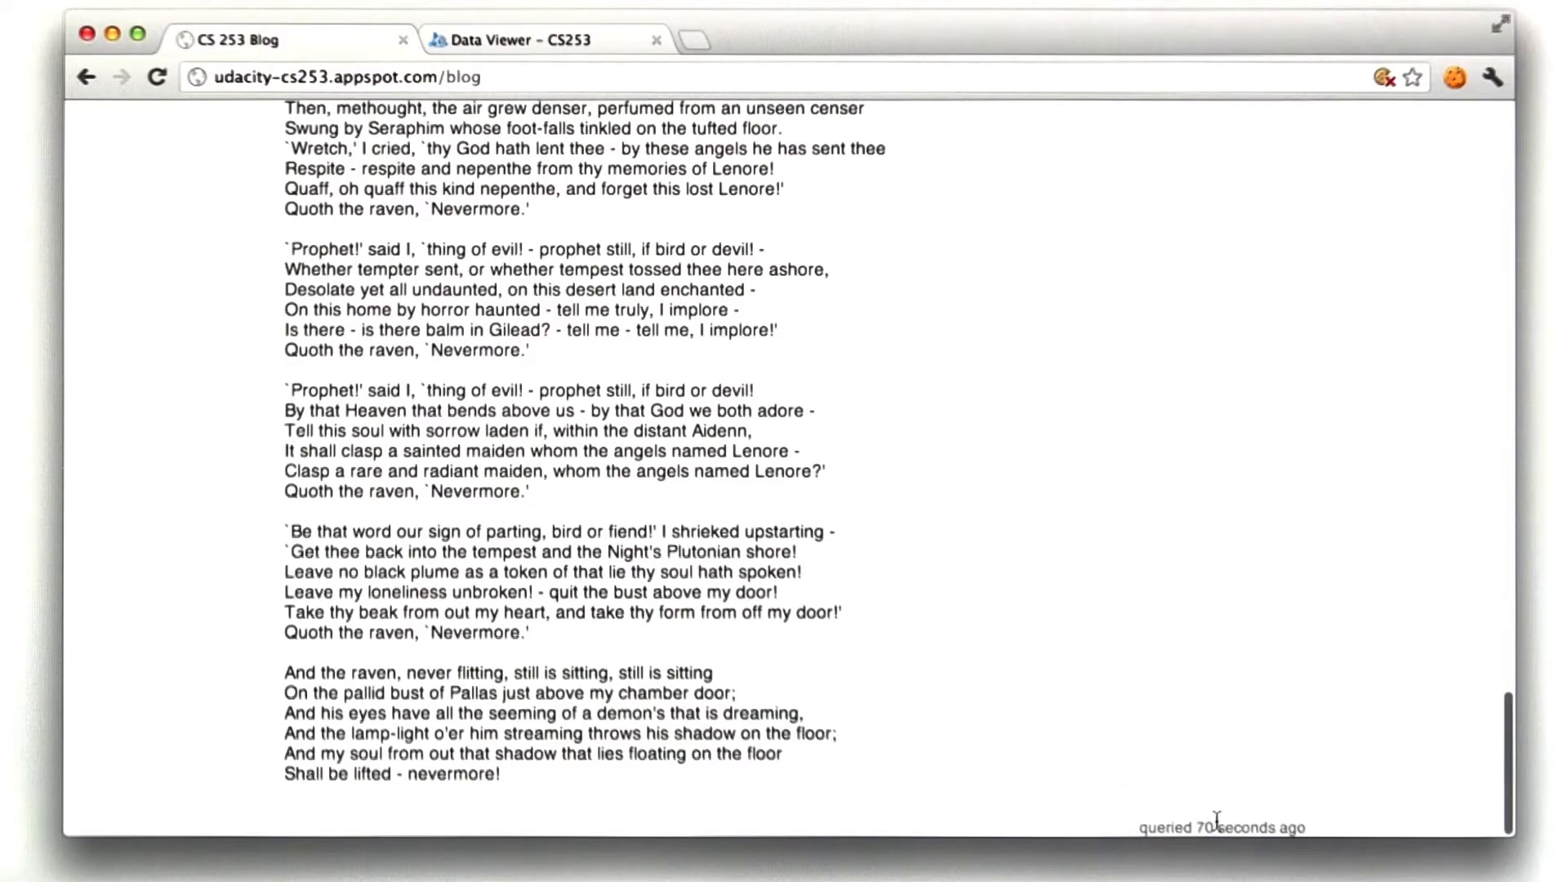
Scroll back up the front page and open the Huzzah! post's permalink page.
{"action": "scroll", "scroll_direction": "up", "scroll_amount": 3}
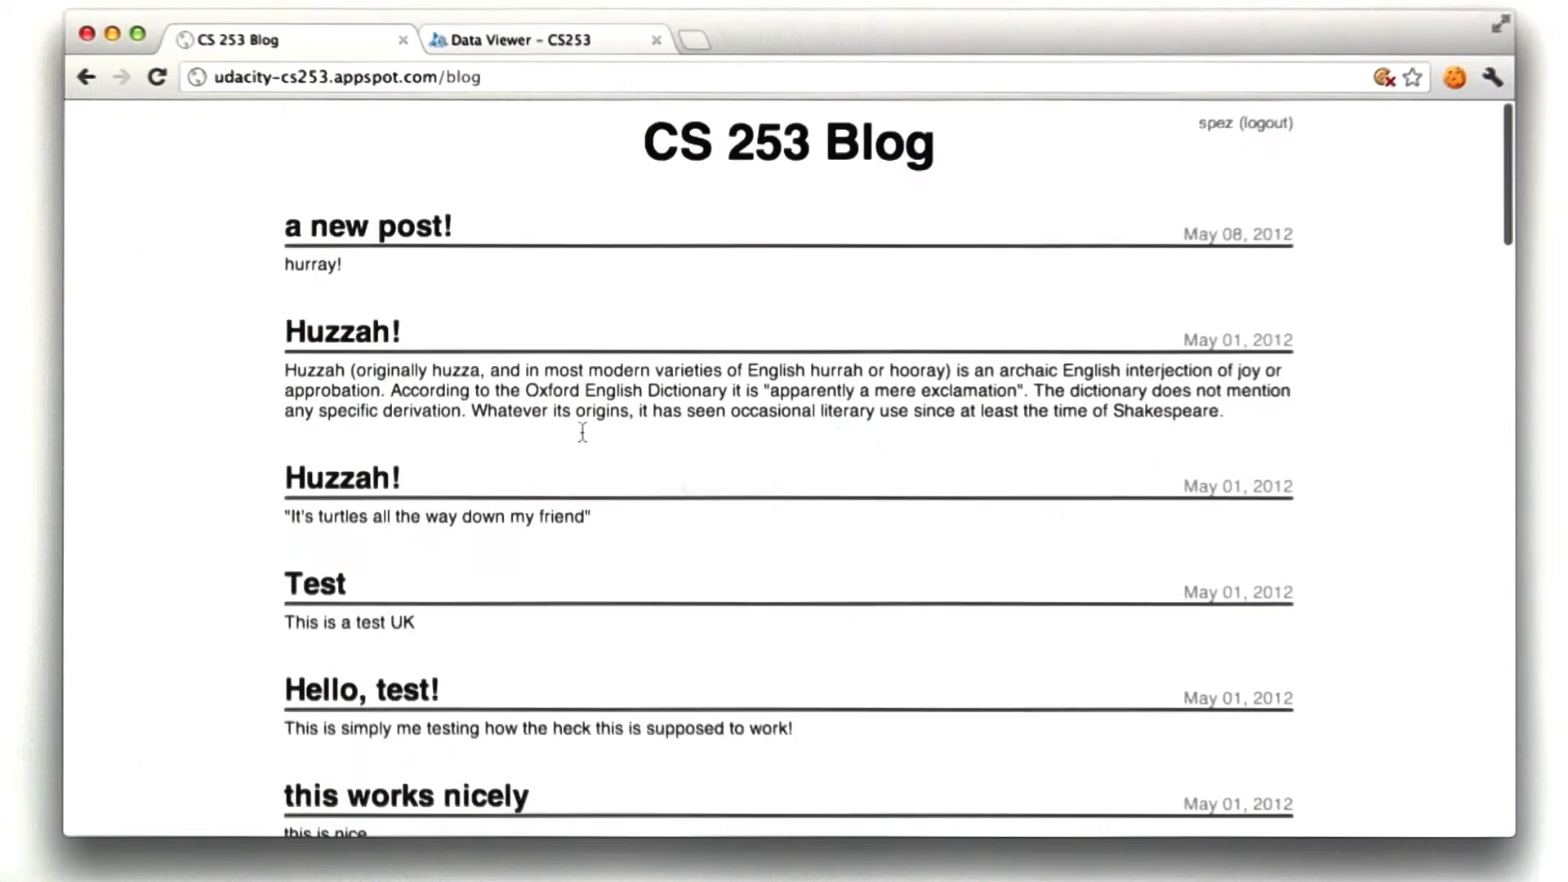
{"action": "left_click", "coordinate": [341, 332]}
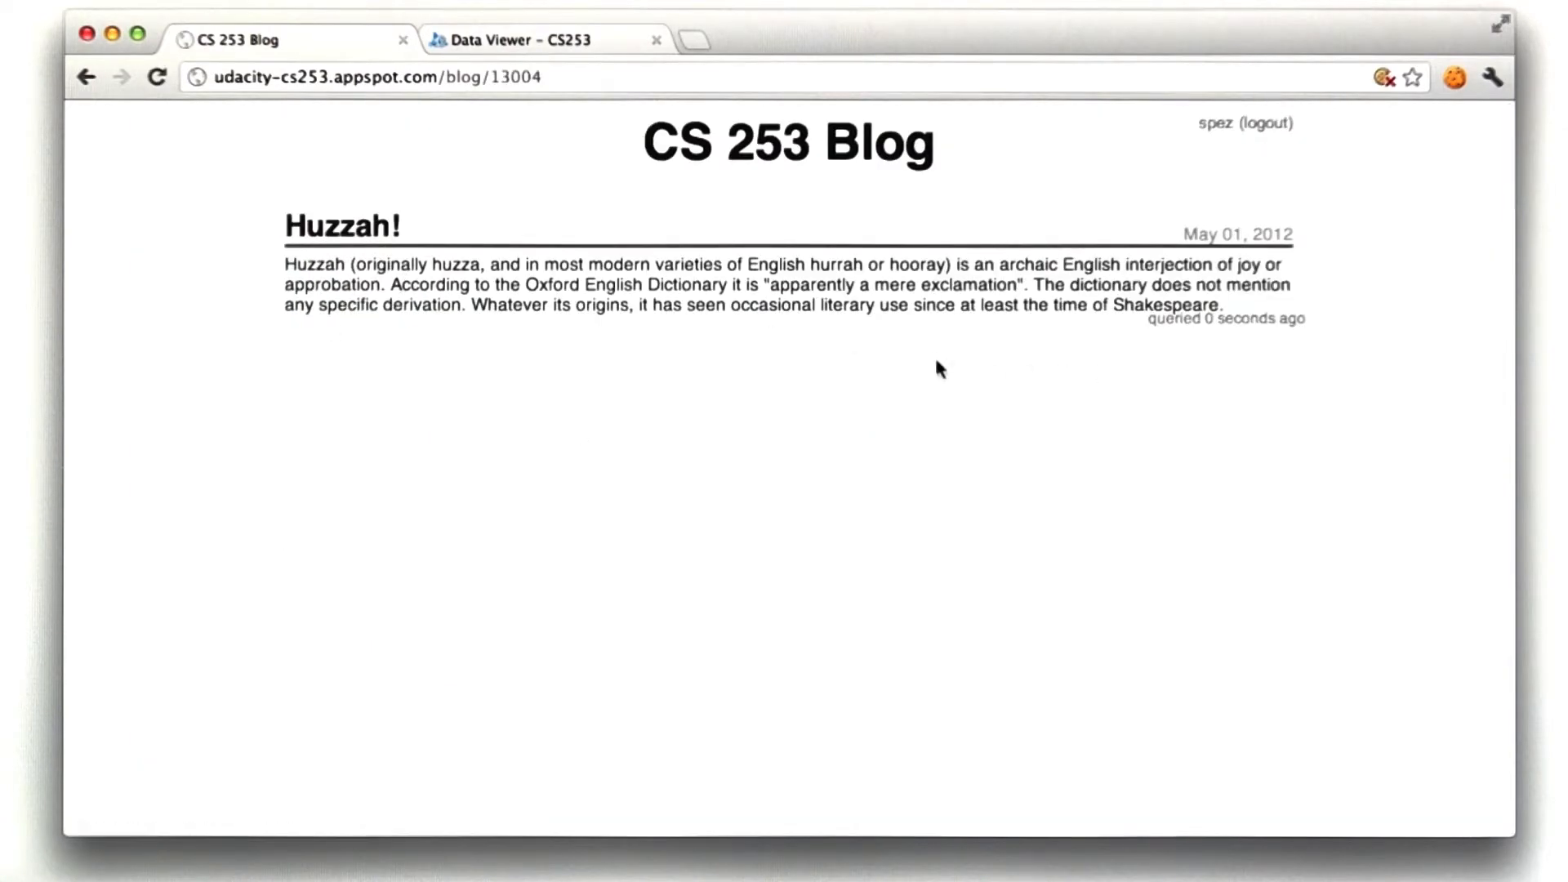
{"action": "left_click", "coordinate": [154, 74]}
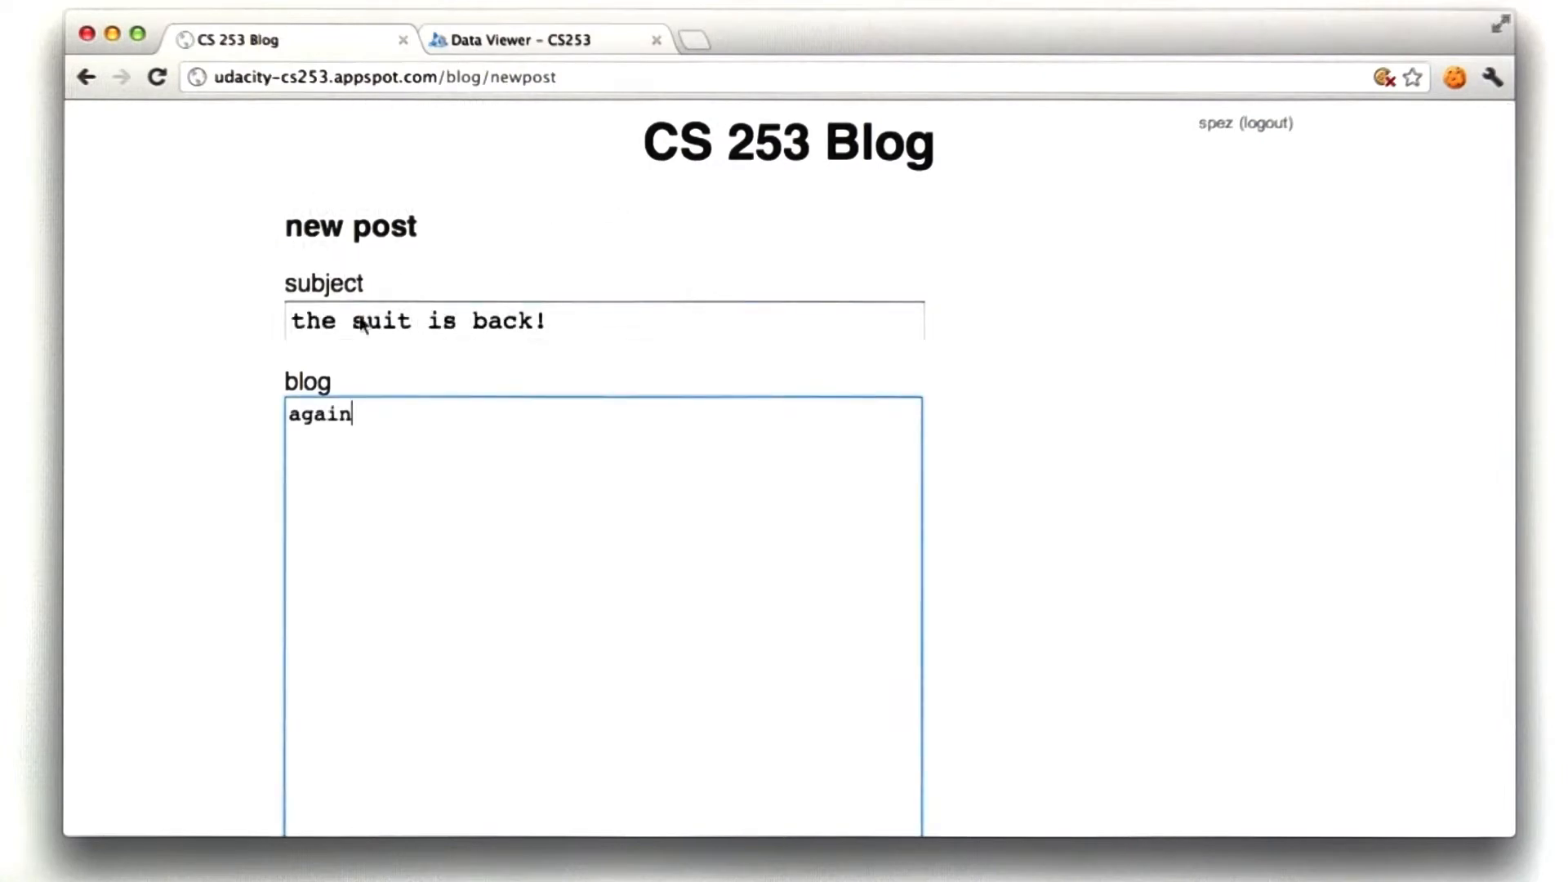
Submit 'the suit is back!' and scroll to the front page bottom to check the queried time.
{"action": "left_click", "coordinate": [322, 809]}
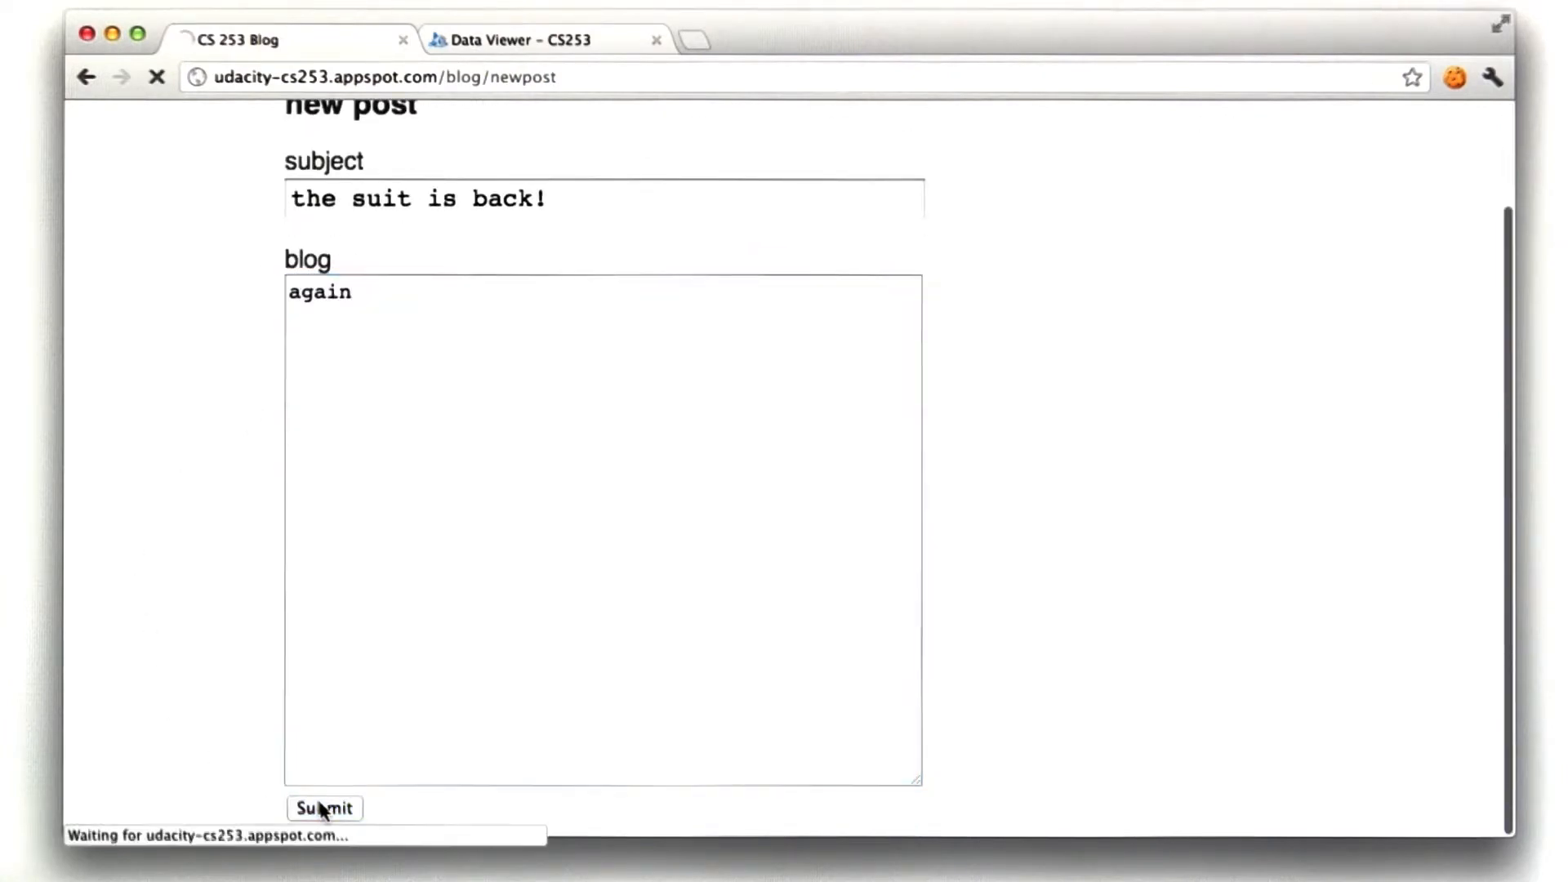
{"action": "left_click", "coordinate": [323, 809]}
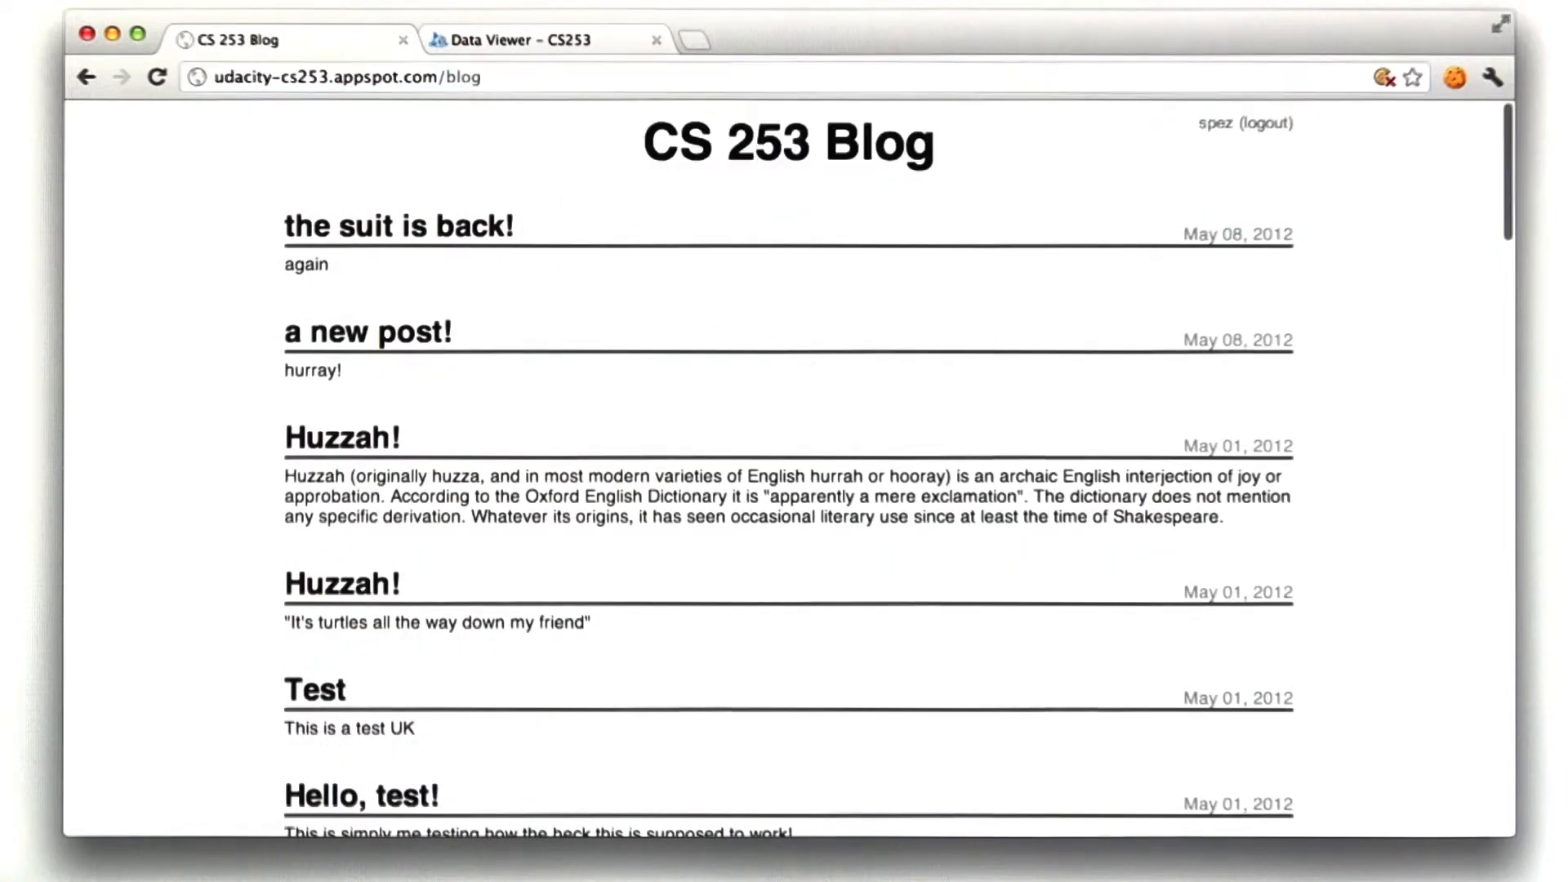
{"action": "scroll", "scroll_direction": "down", "scroll_amount": 3}
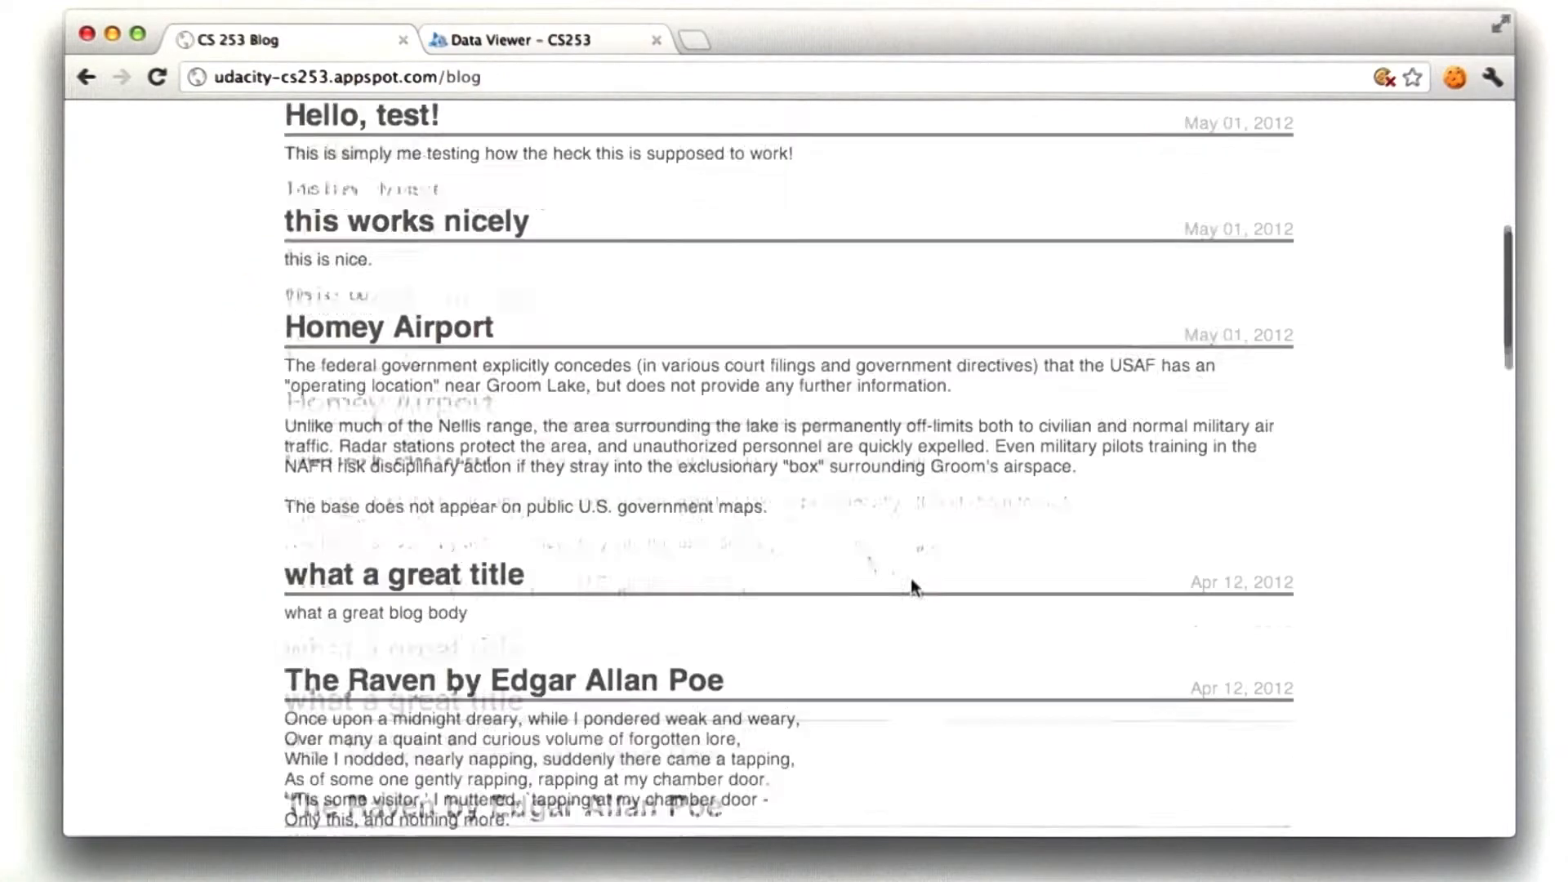
{"action": "scroll", "scroll_direction": "down", "scroll_amount": 3}
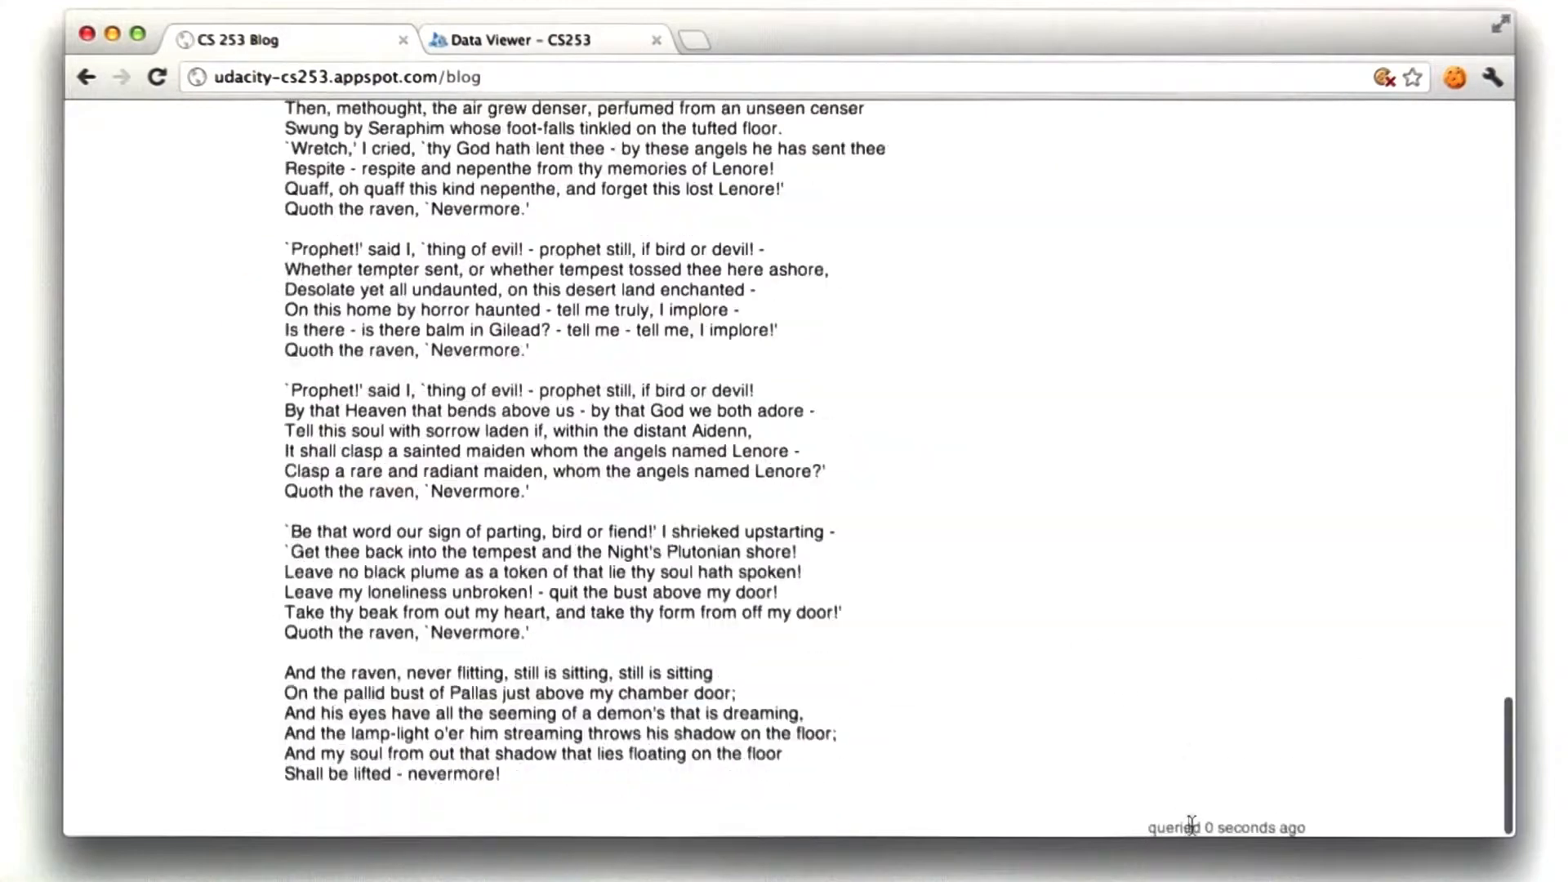
{"action": "mouse_move", "coordinate": [712, 369]}
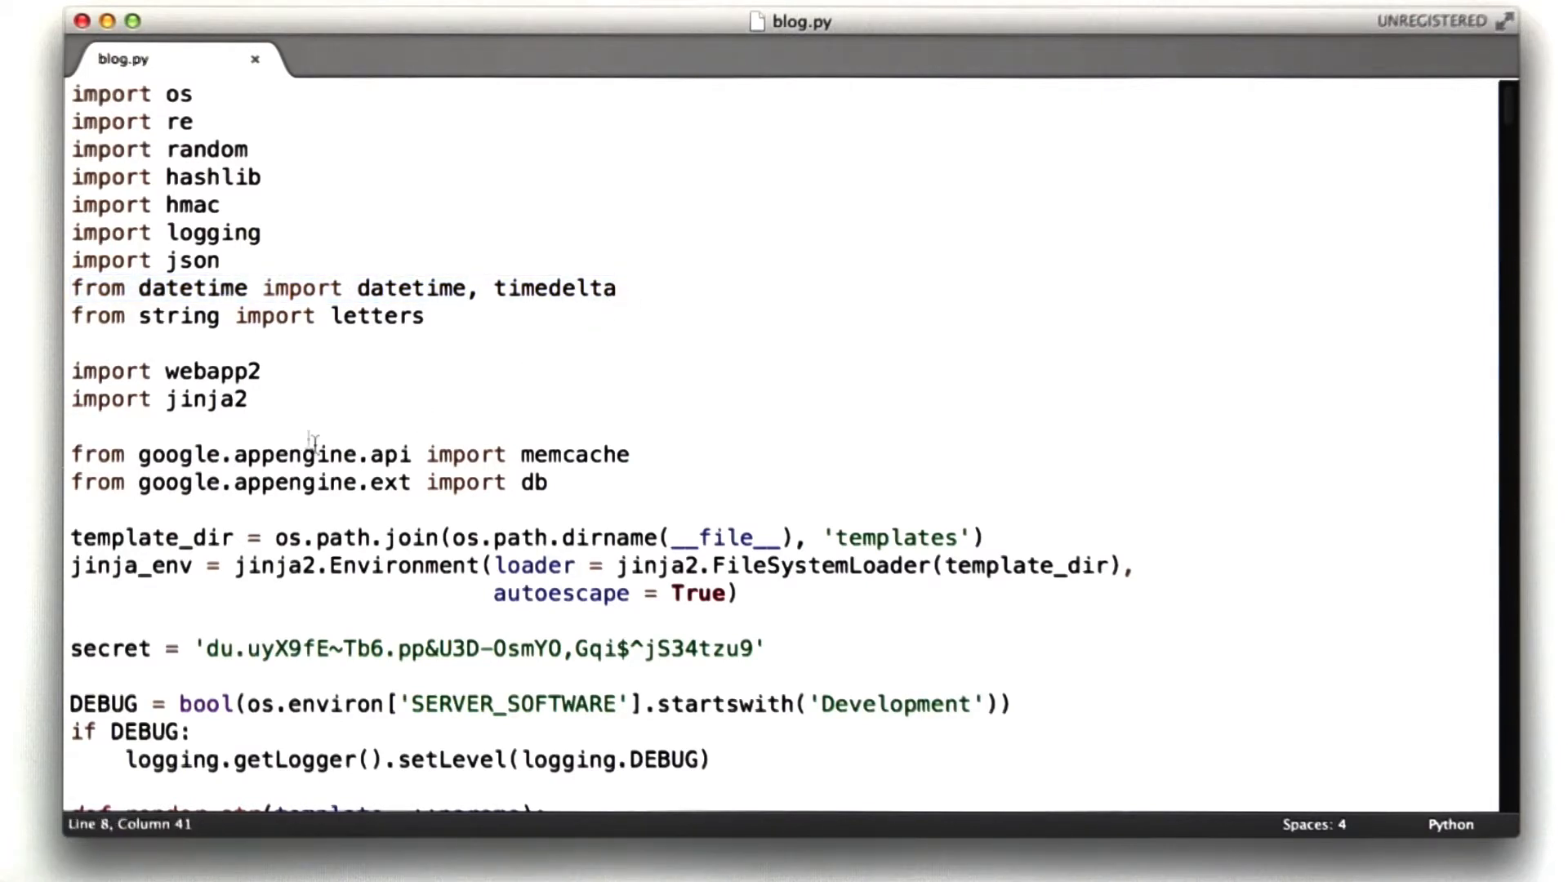
Highlight the datetime and timedelta import line in blog.py.
{"action": "left_click_drag", "start_coordinate": [329, 454], "coordinate": [631, 454]}
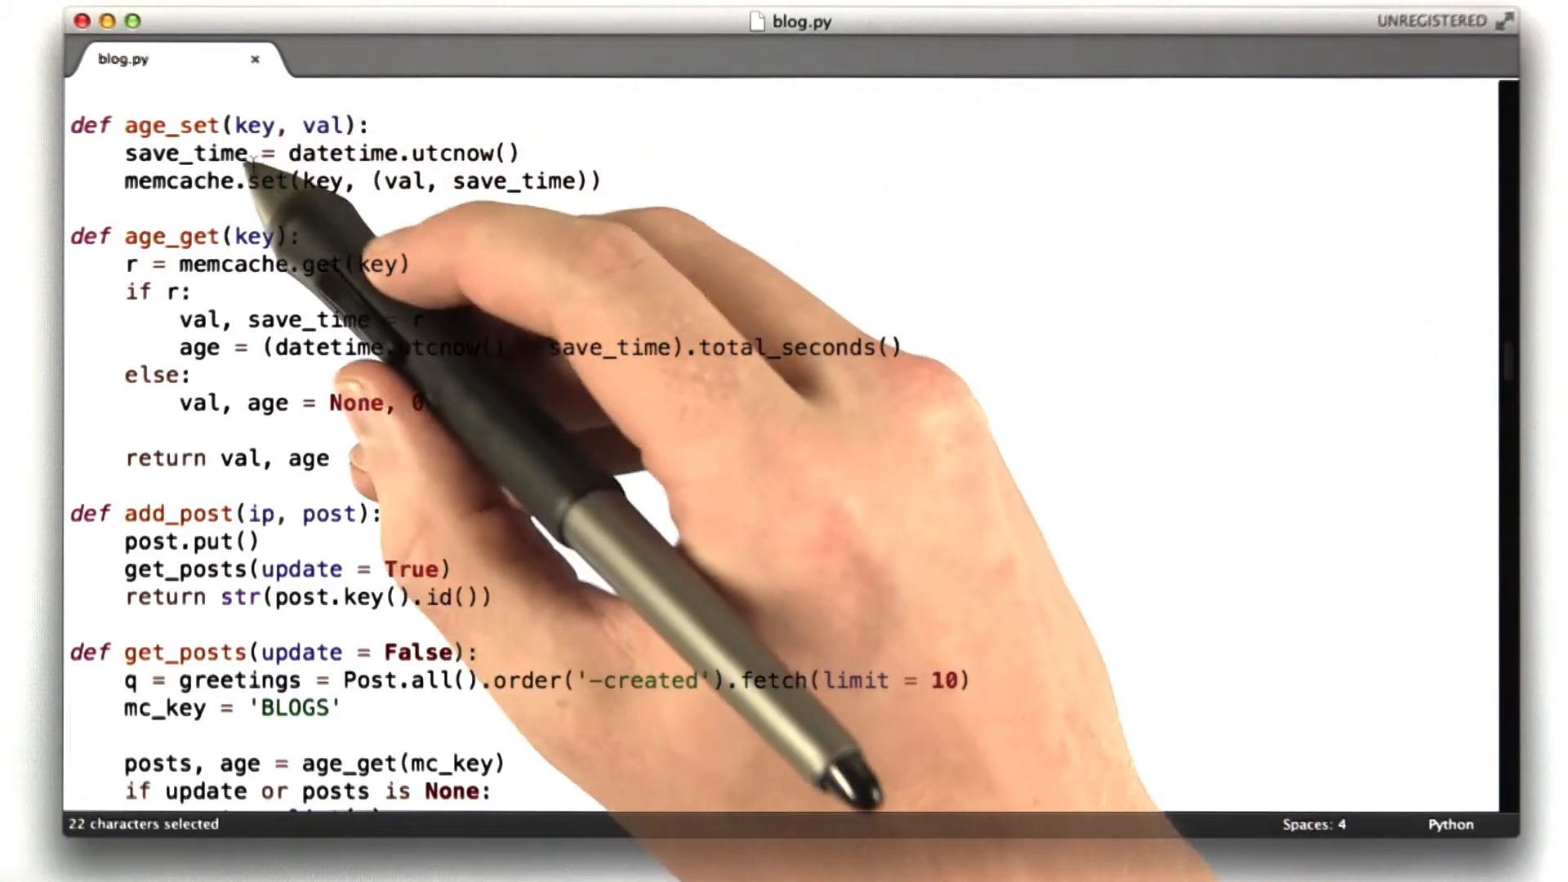
{"action": "left_click_drag", "start_coordinate": [289, 153], "coordinate": [523, 153]}
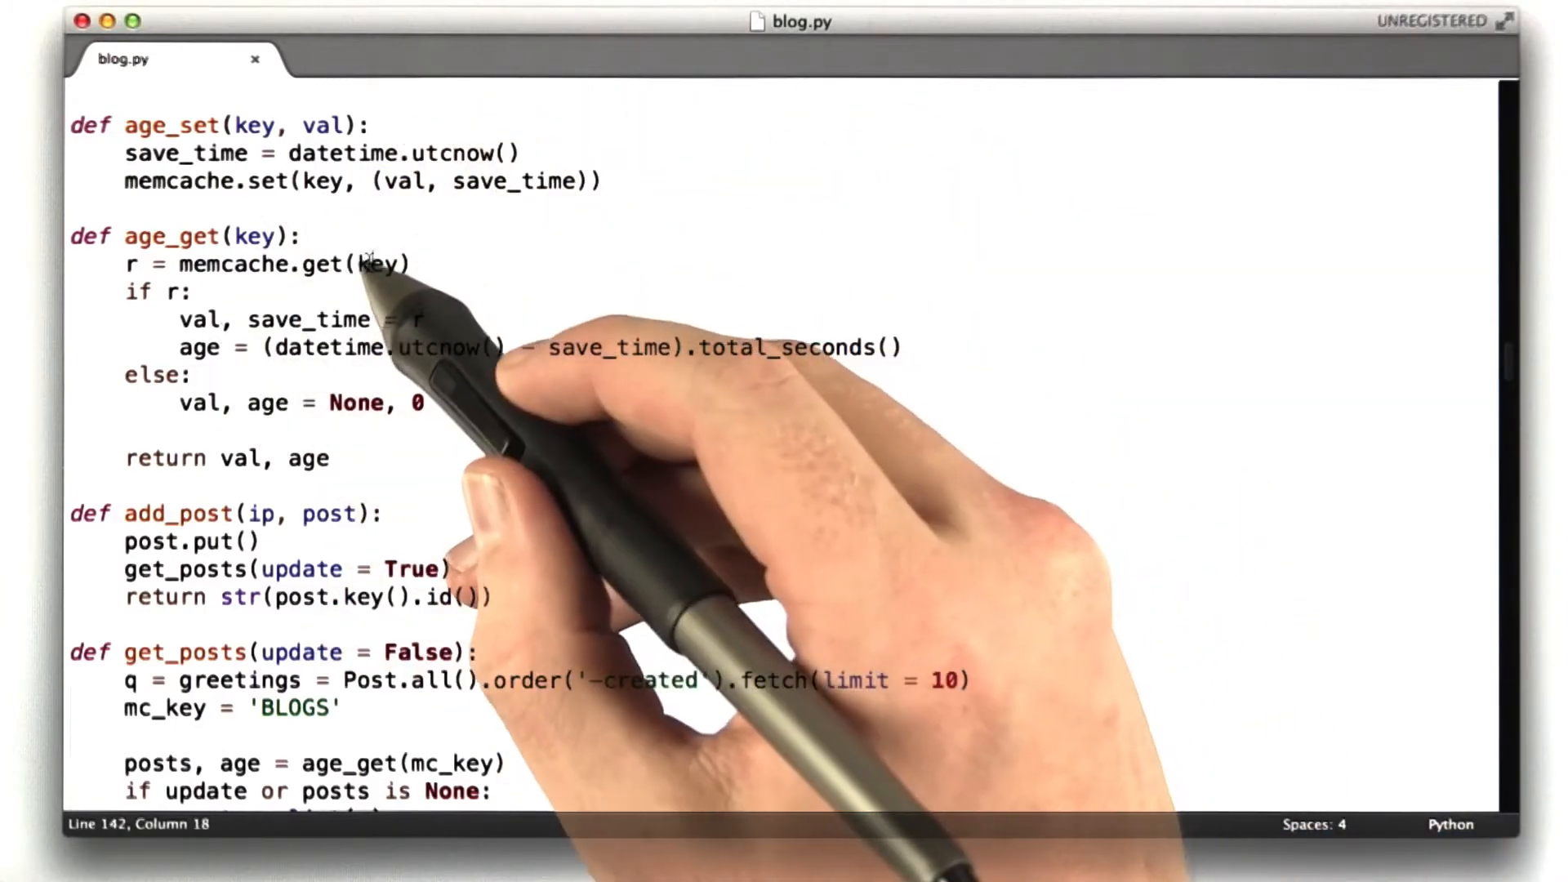
{"action": "mouse_move", "coordinate": [271, 446]}
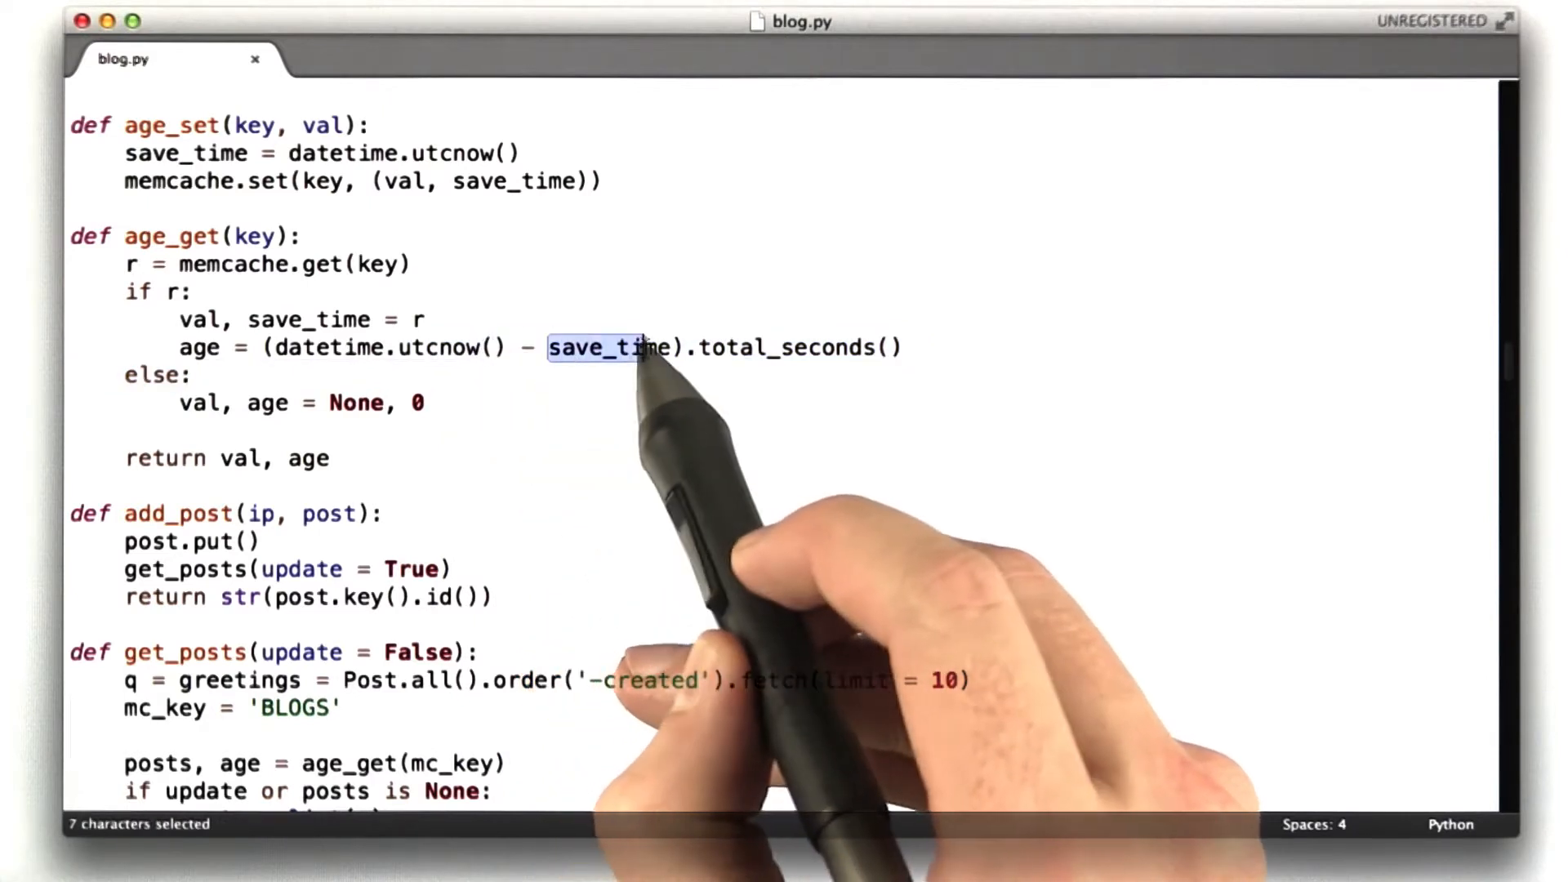
{"action": "double_click", "coordinate": [786, 346]}
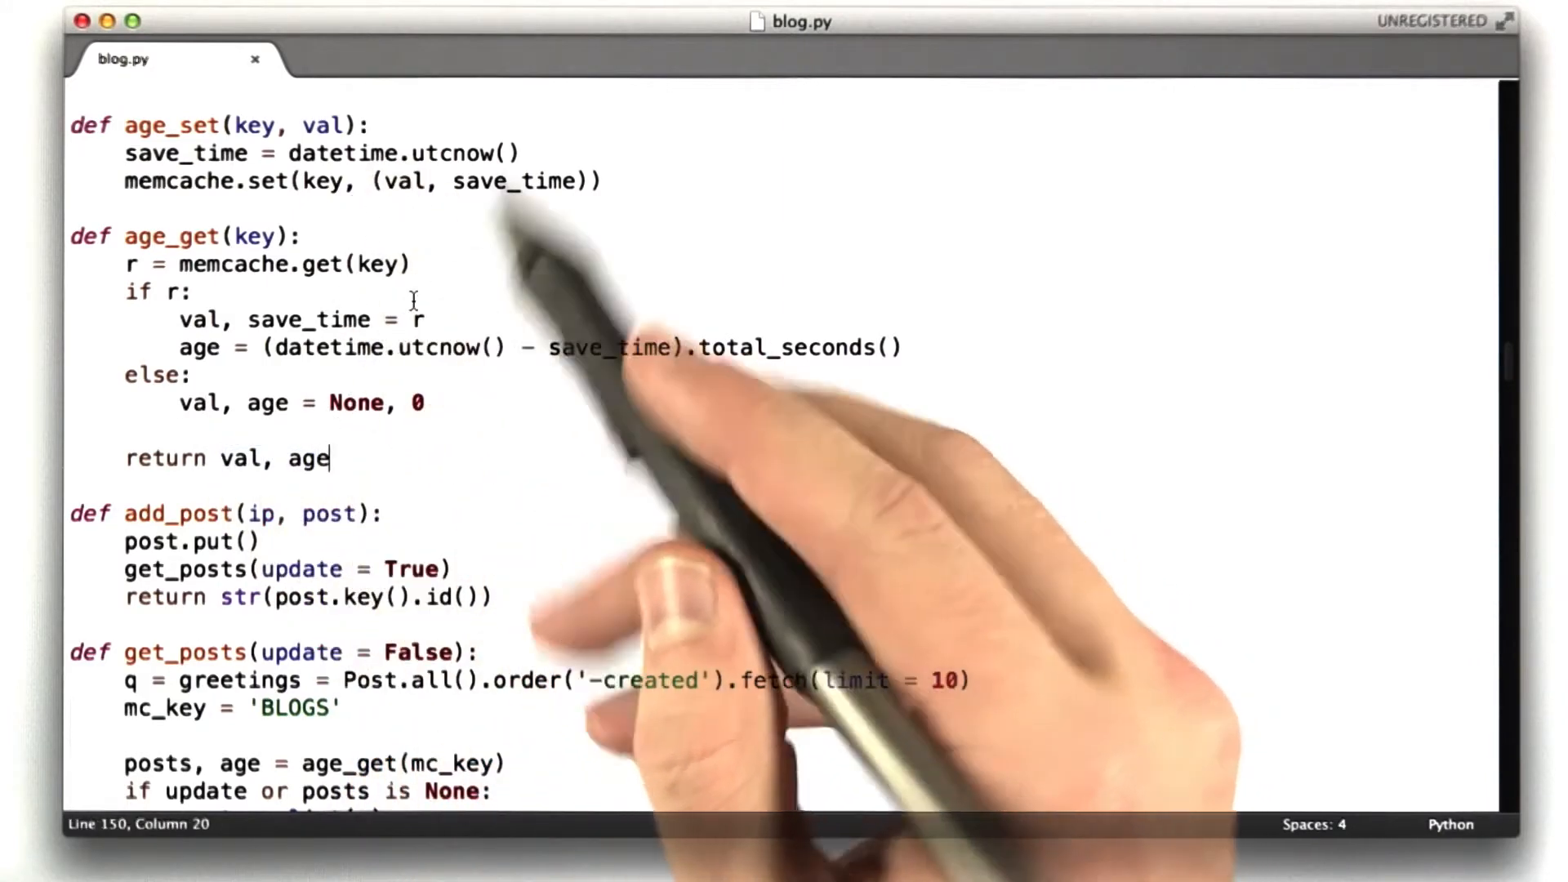
{"action": "scroll", "scroll_direction": "down", "scroll_amount": 3}
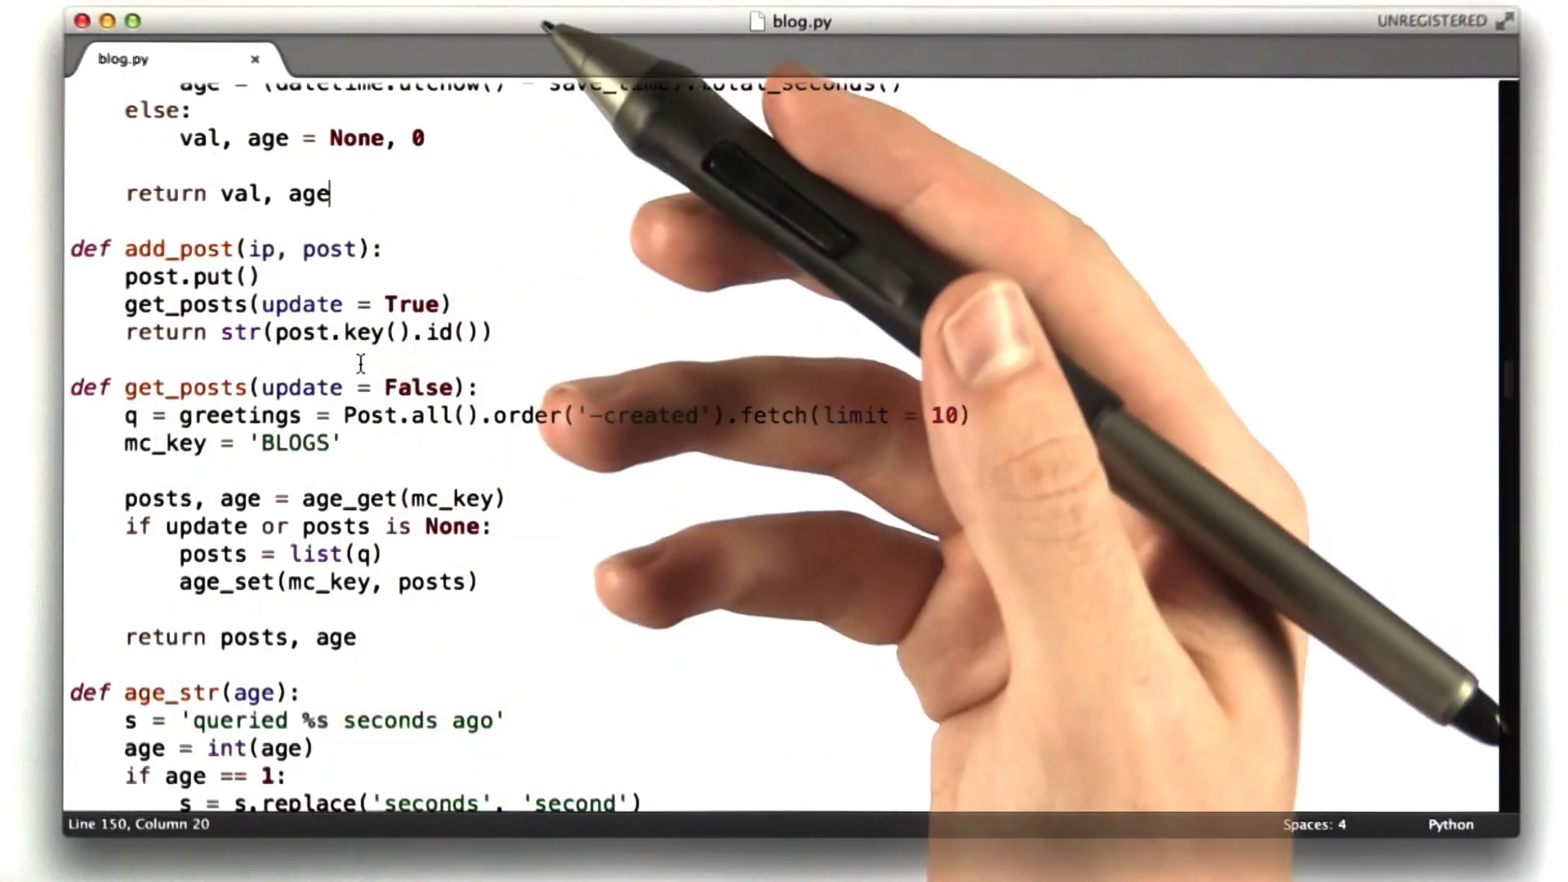
{"action": "double_click", "coordinate": [155, 276]}
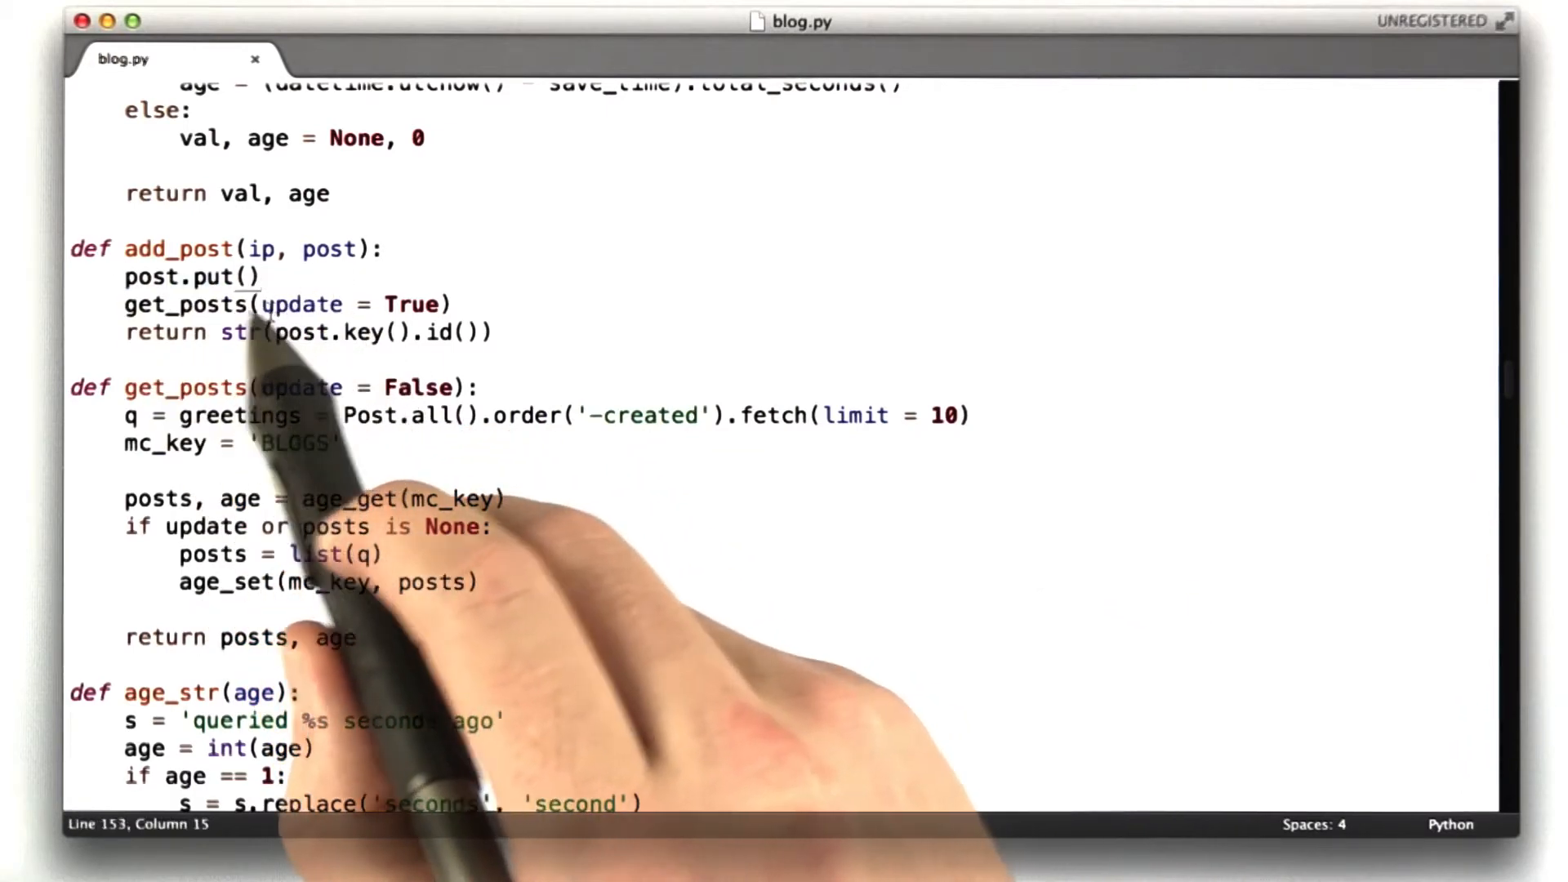
{"action": "double_click", "coordinate": [261, 249]}
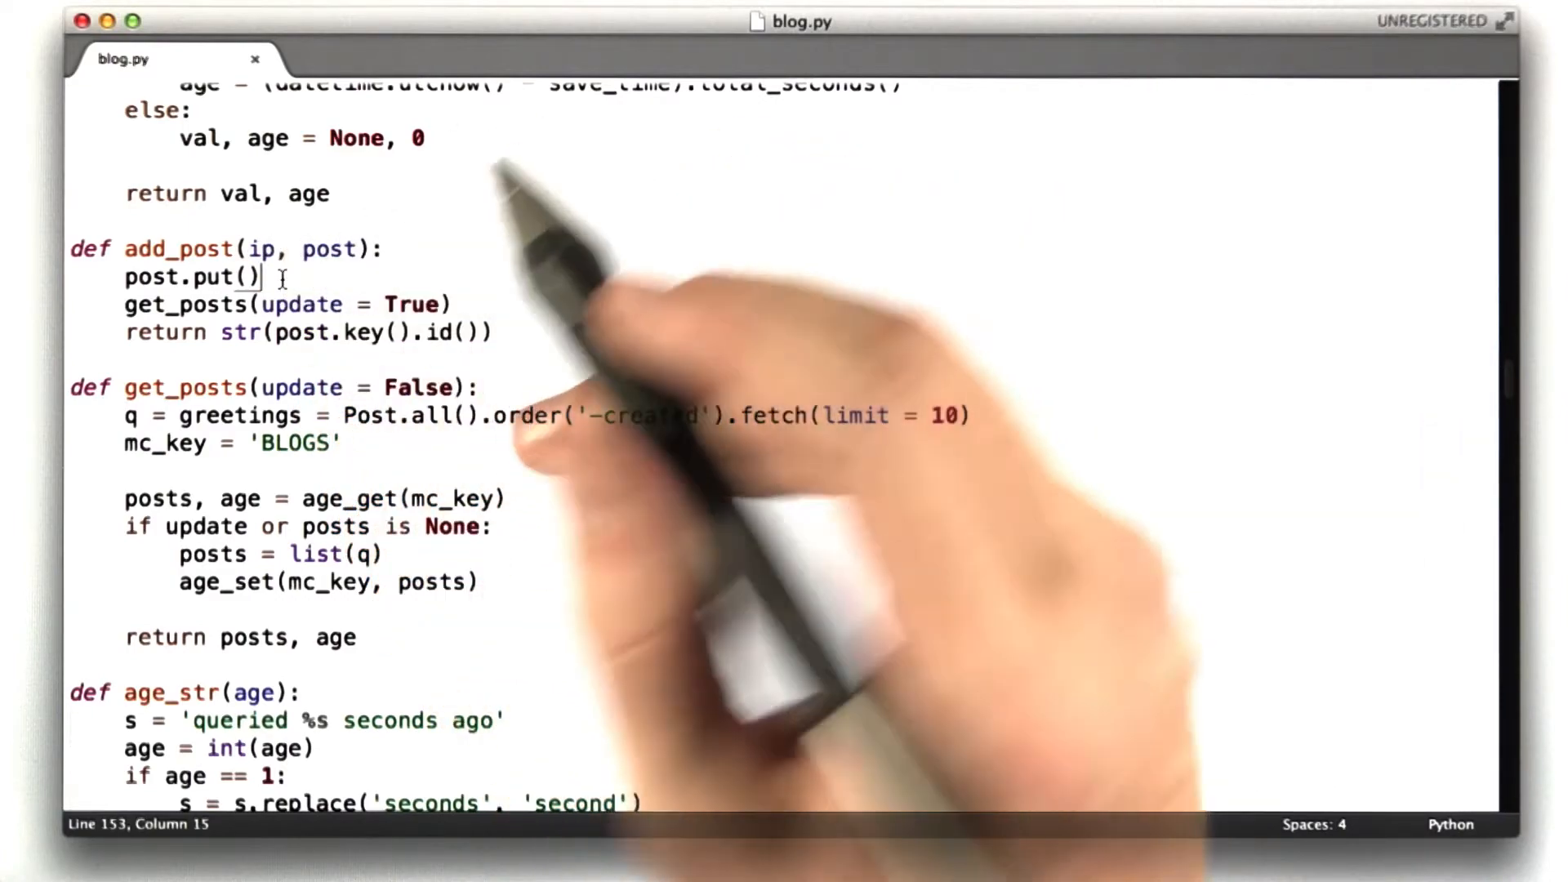
{"action": "double_click", "coordinate": [180, 303]}
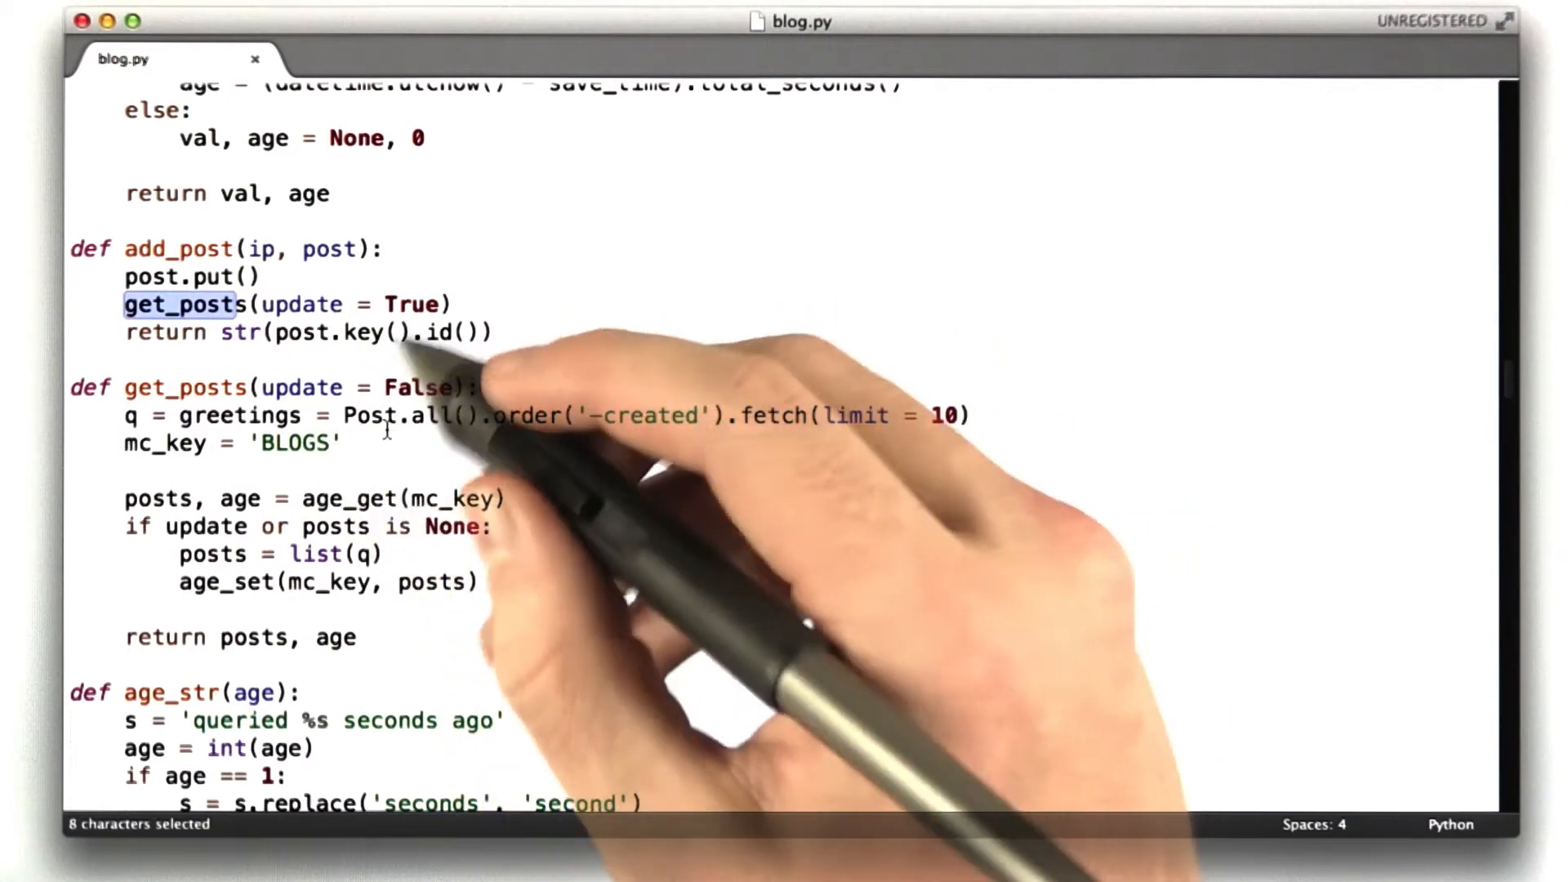
{"action": "double_click", "coordinate": [299, 304]}
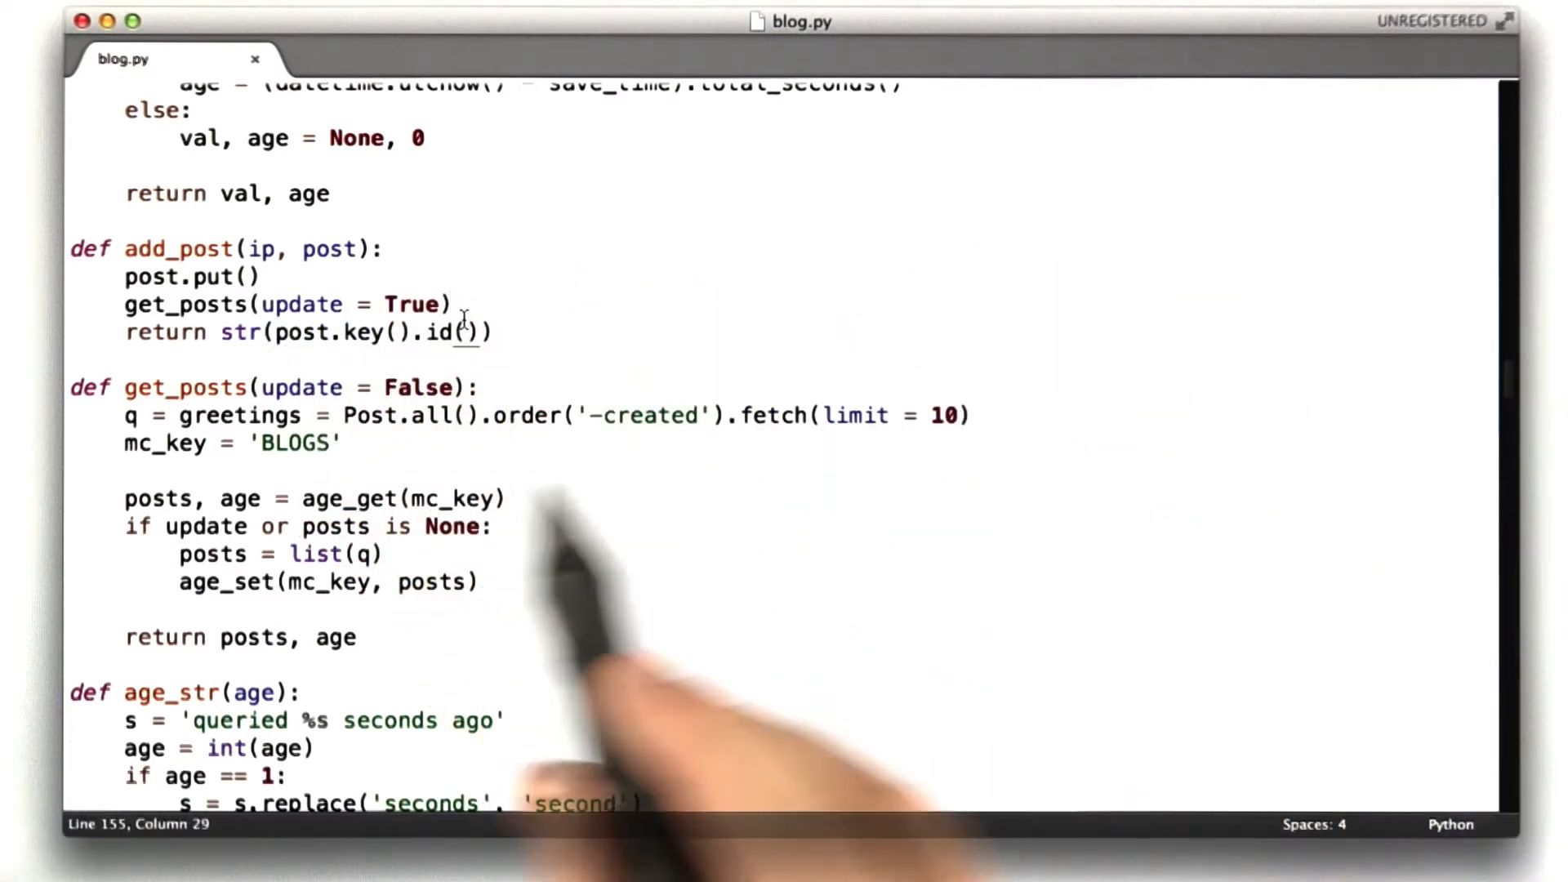
{"action": "mouse_move", "coordinate": [384, 468]}
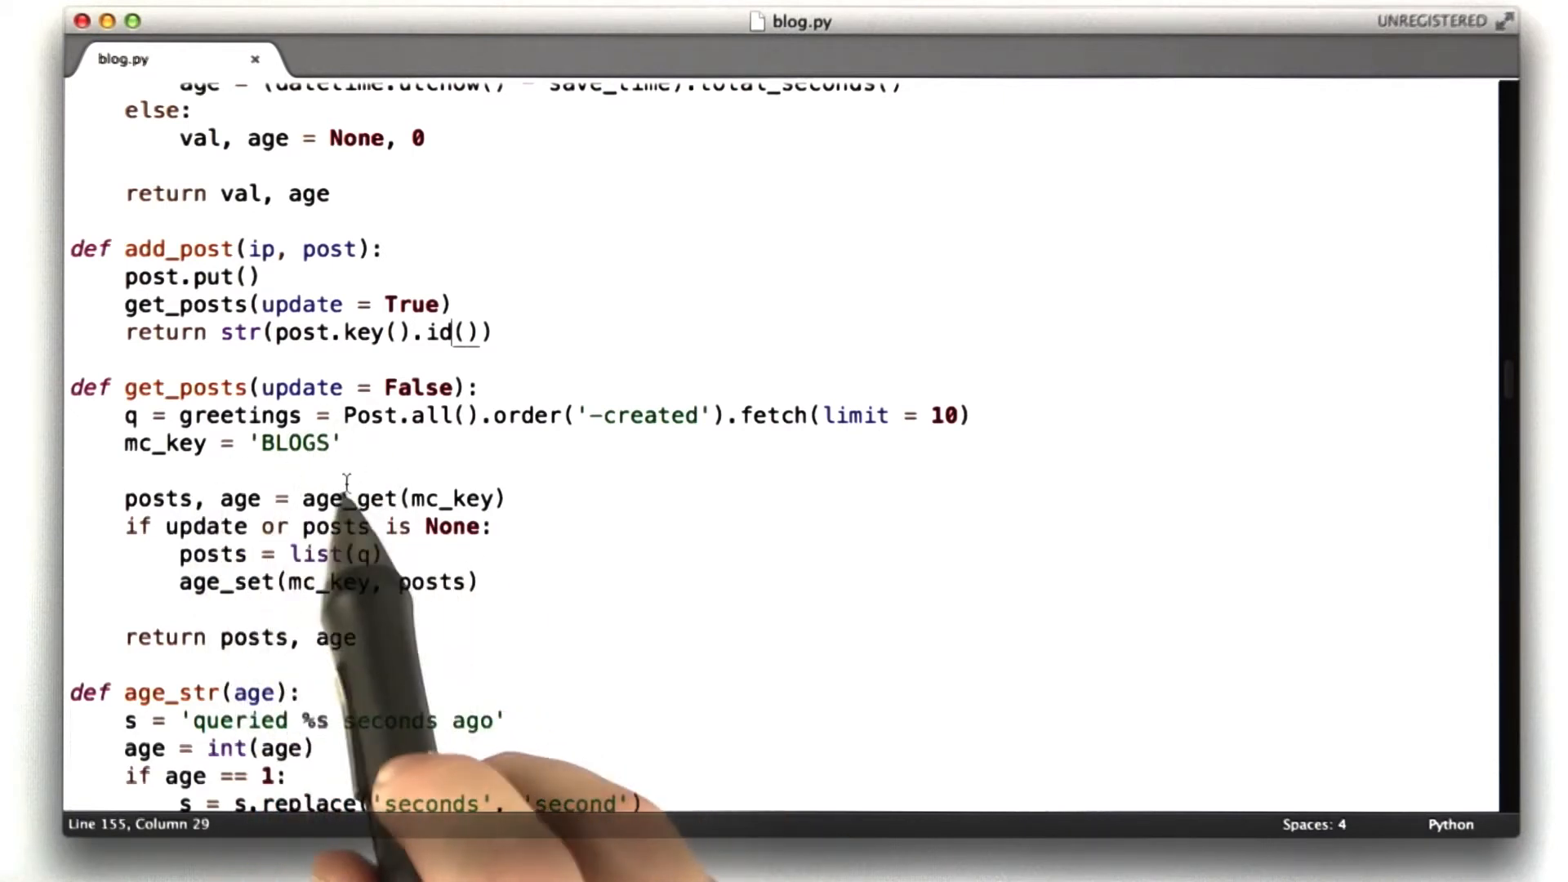
{"action": "left_click_drag", "start_coordinate": [346, 415], "coordinate": [521, 415]}
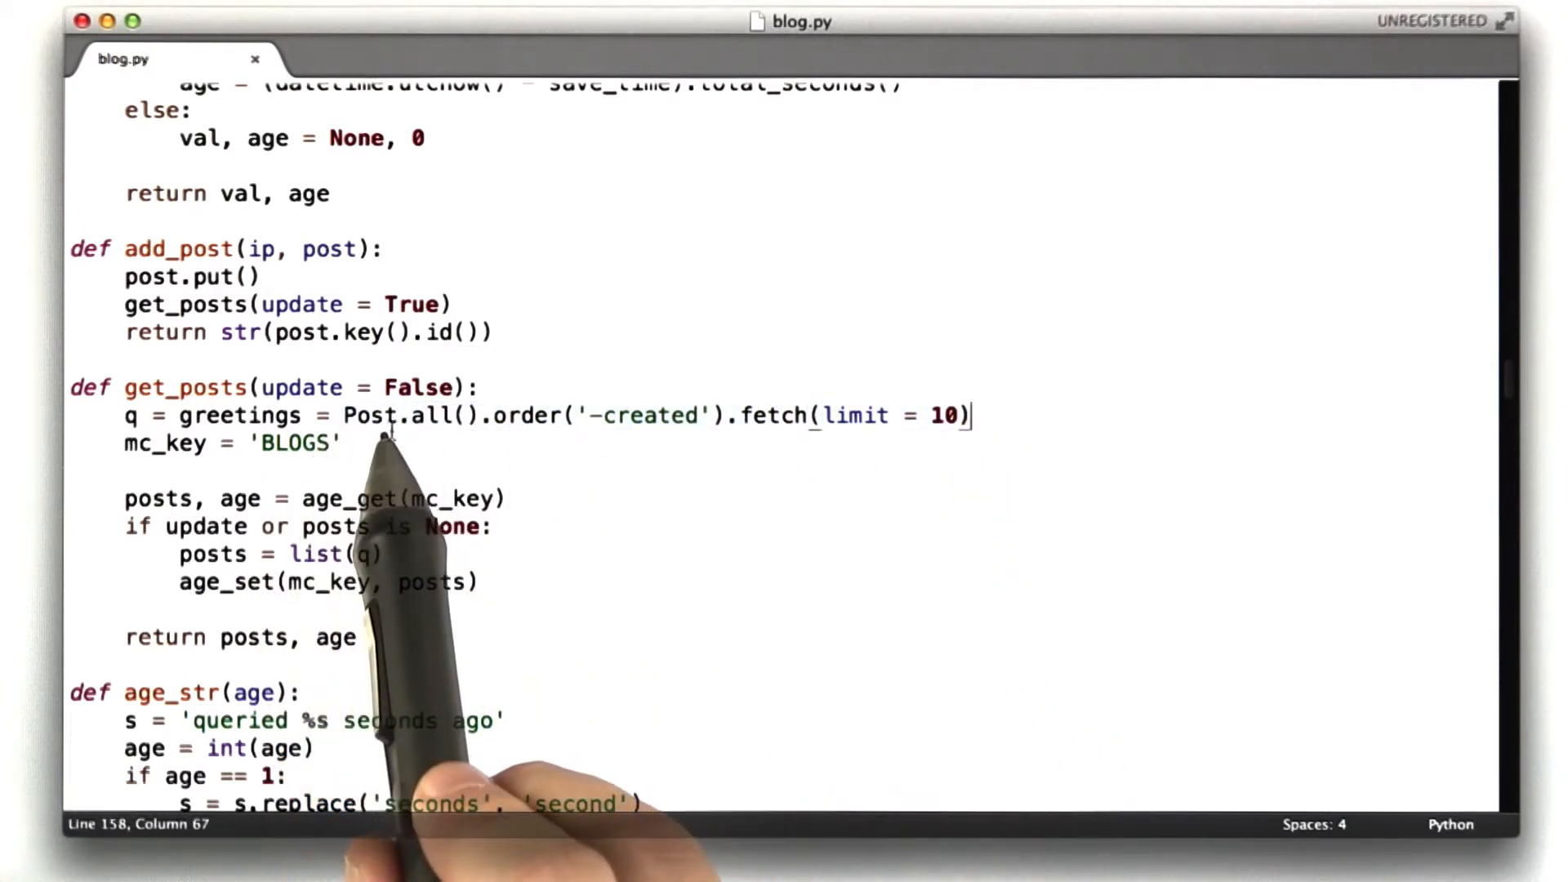
{"action": "double_click", "coordinate": [240, 416]}
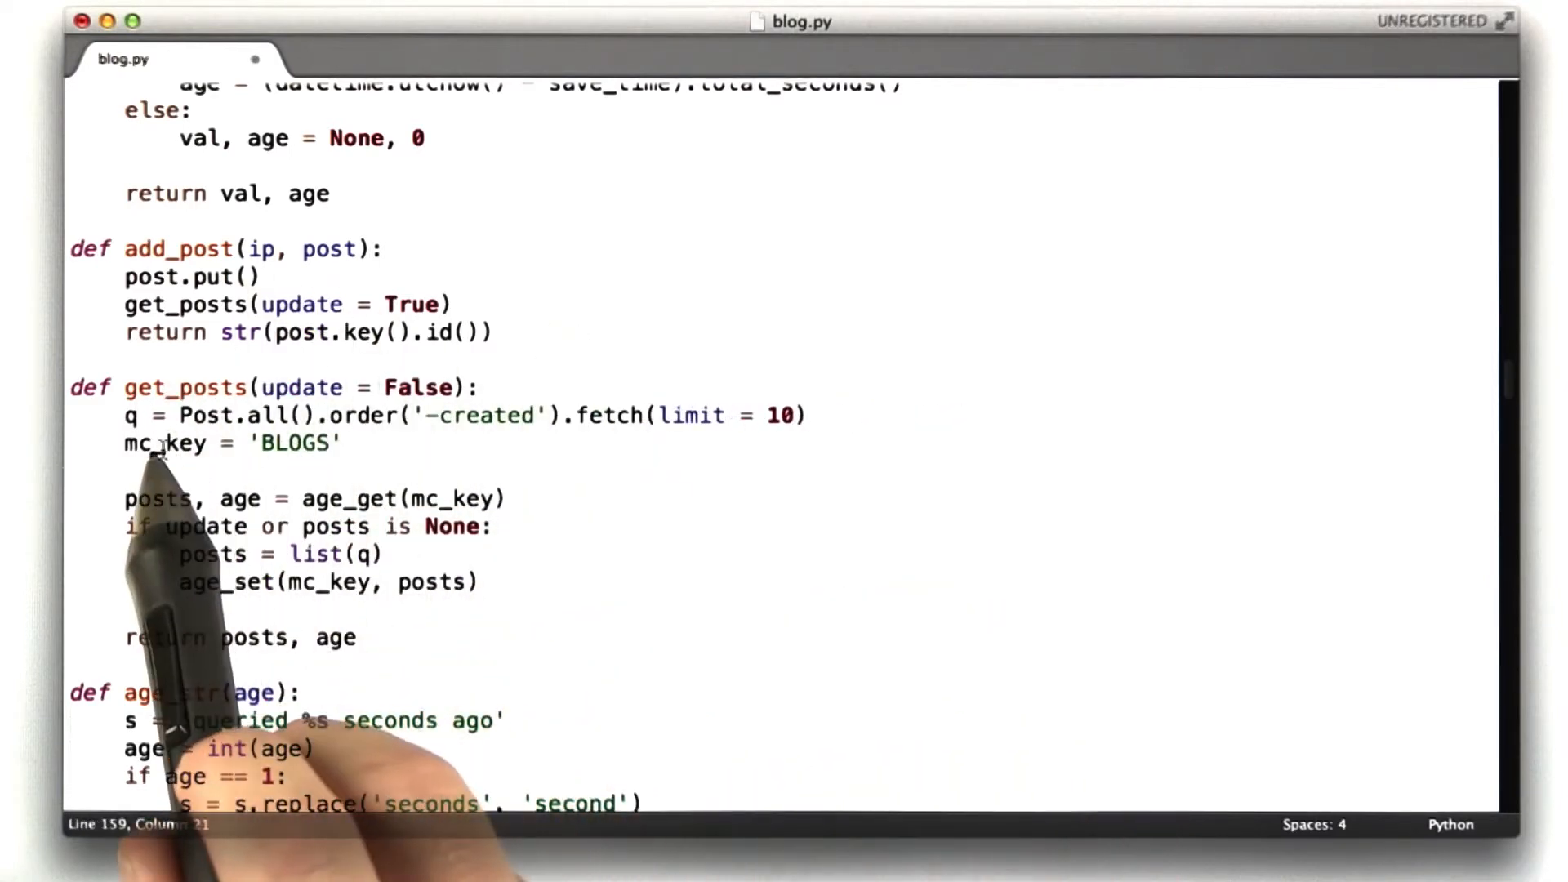
{"action": "left_click_drag", "start_coordinate": [123, 443], "coordinate": [339, 443]}
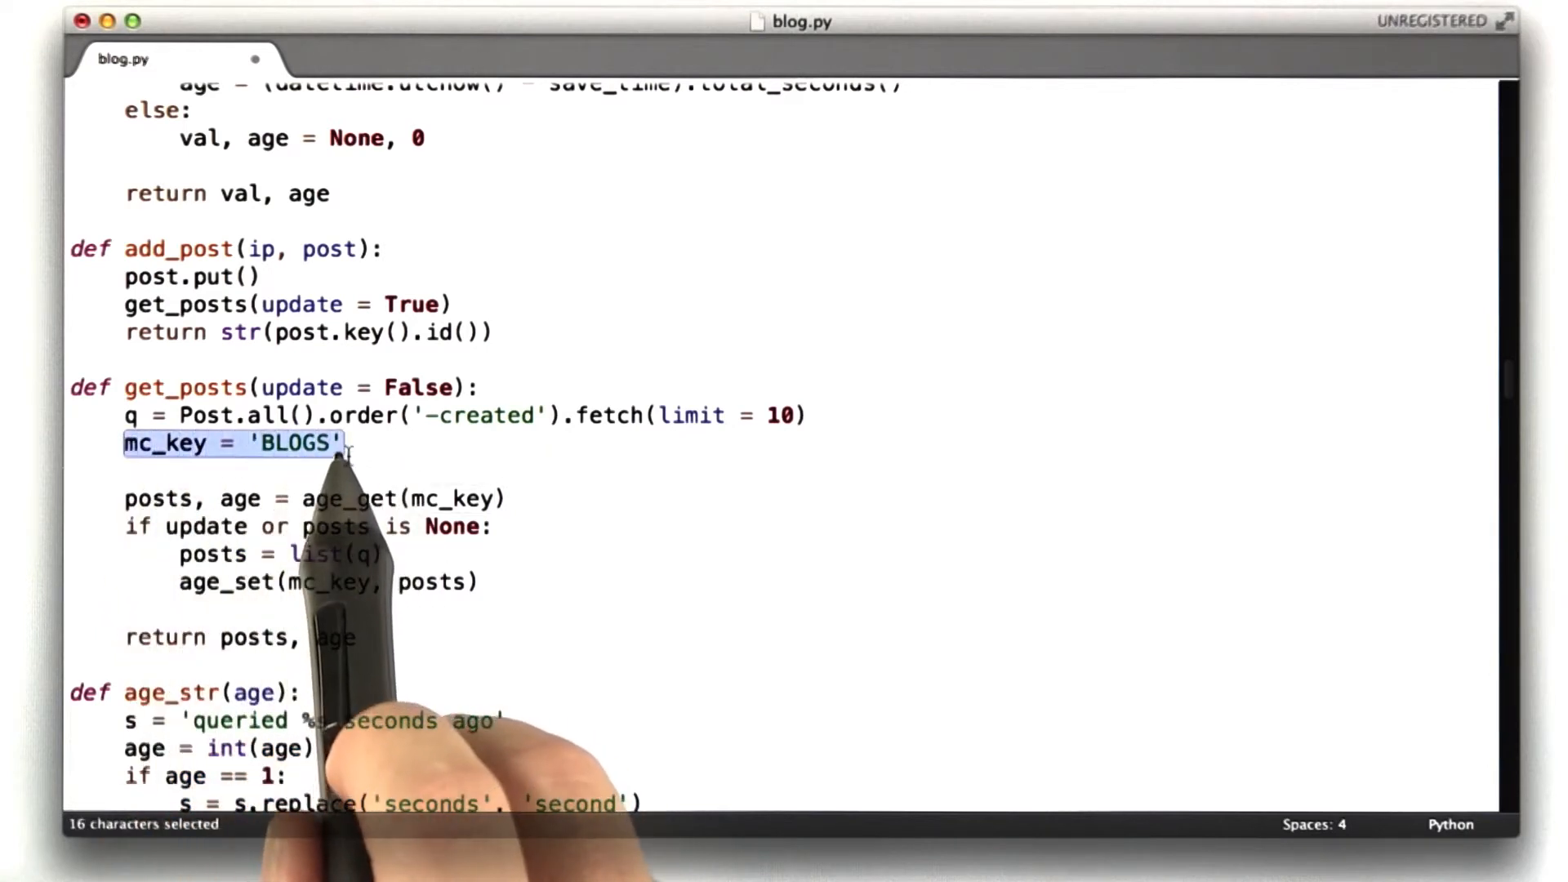
{"action": "mouse_move", "coordinate": [434, 425]}
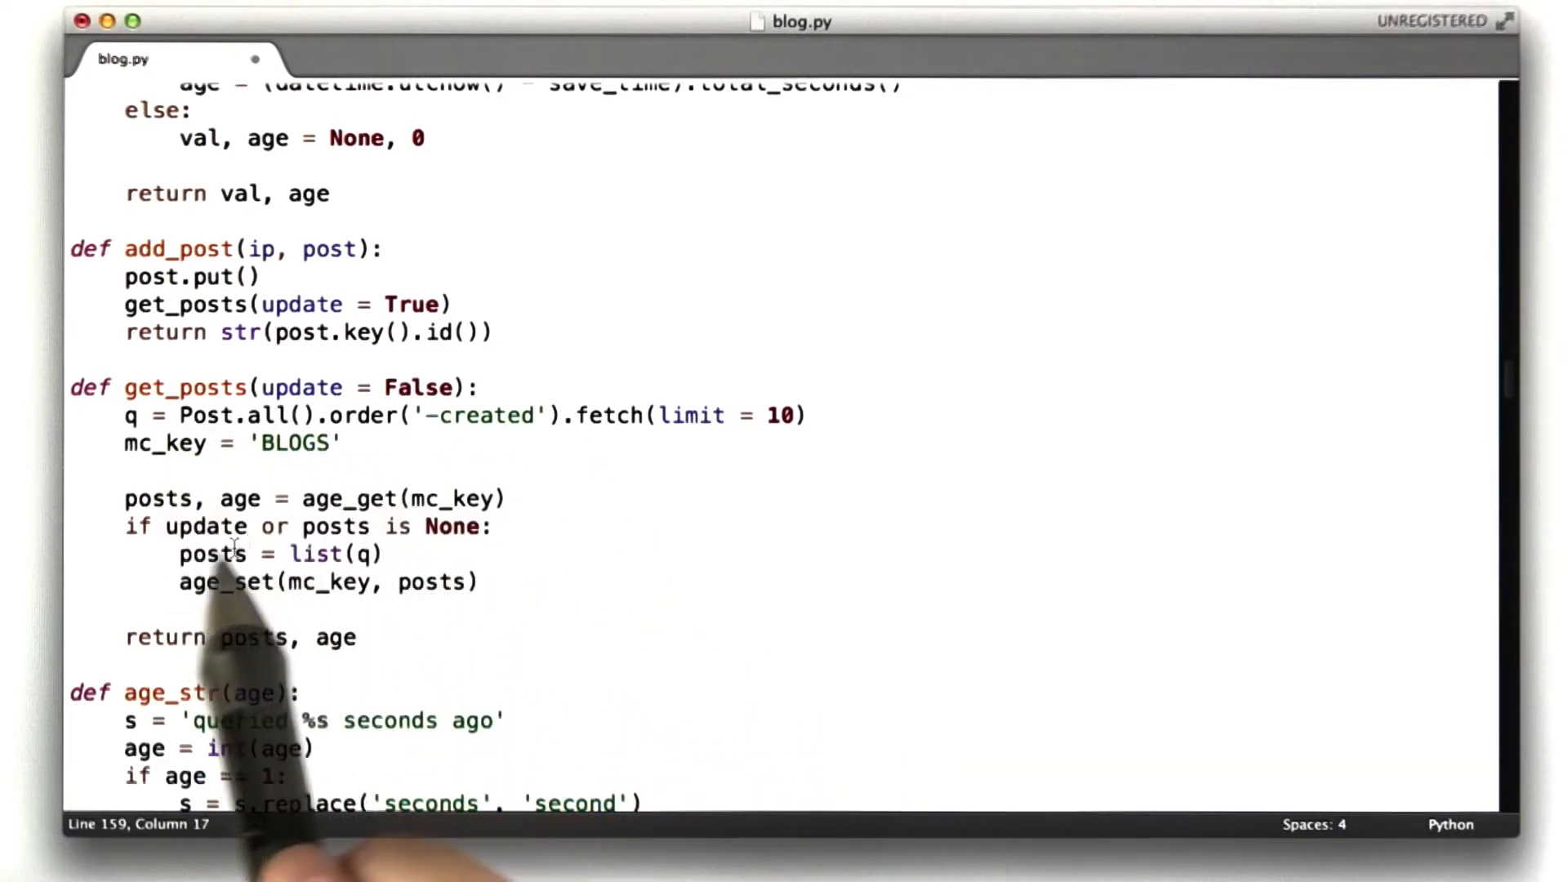
{"action": "double_click", "coordinate": [349, 498]}
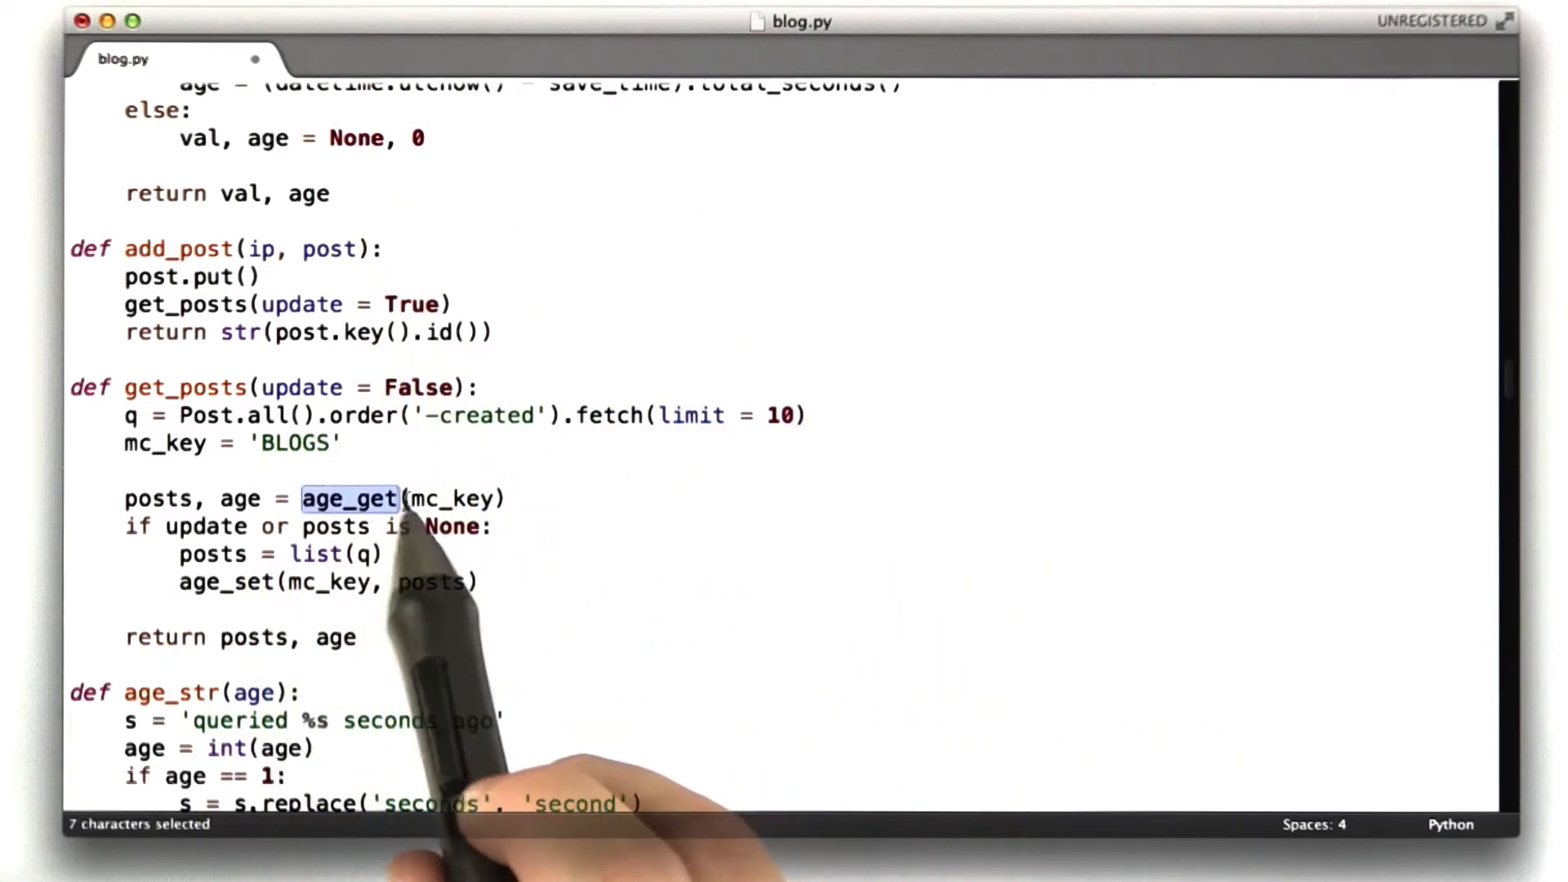
{"action": "mouse_move", "coordinate": [245, 629]}
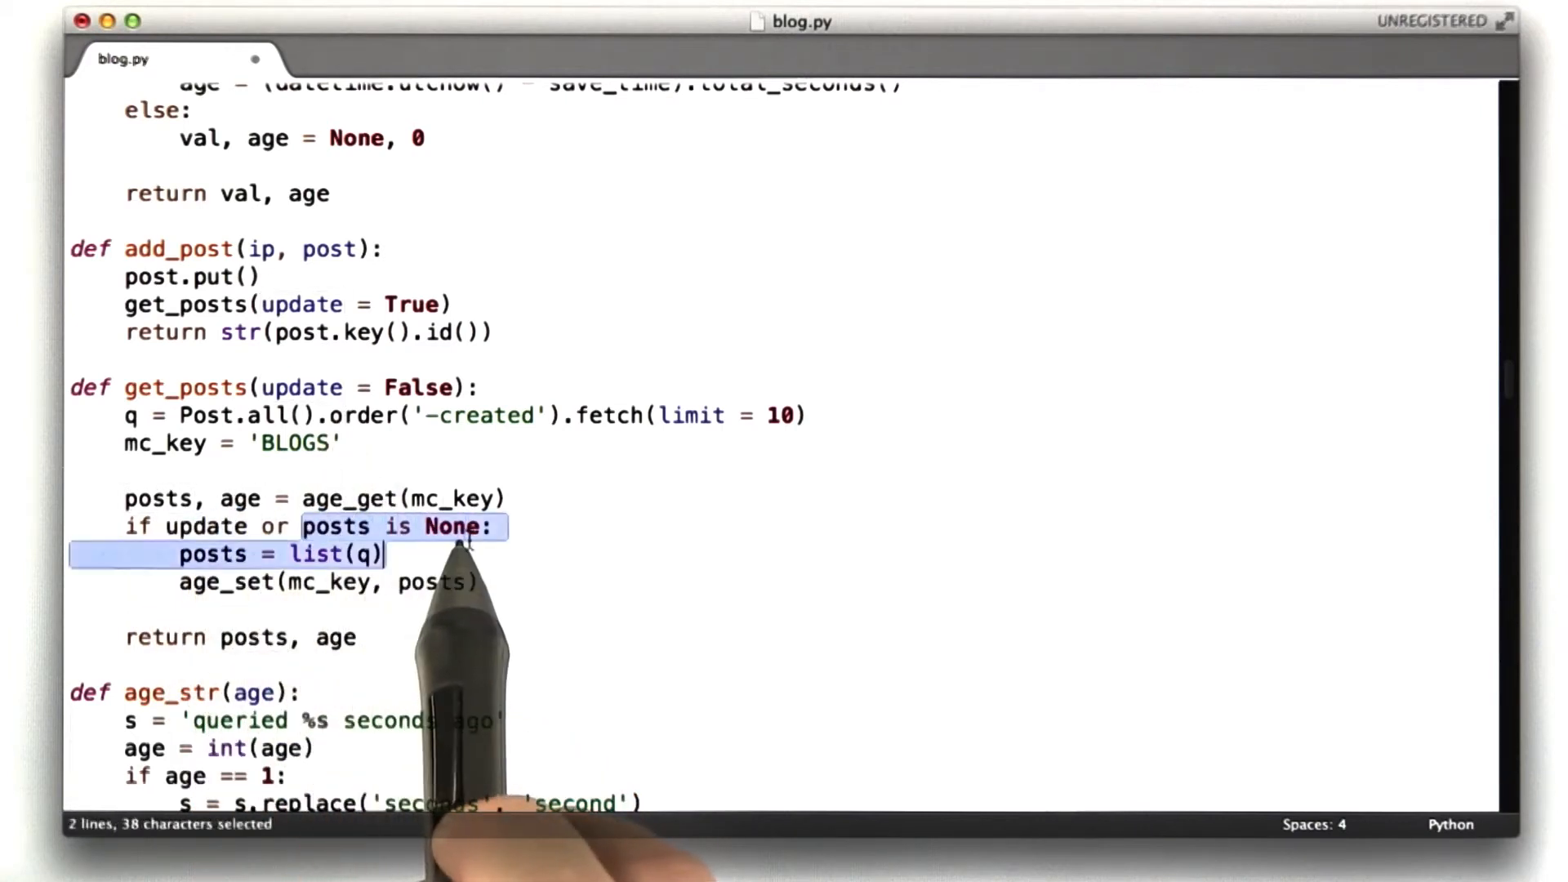
{"action": "left_click", "coordinate": [441, 470]}
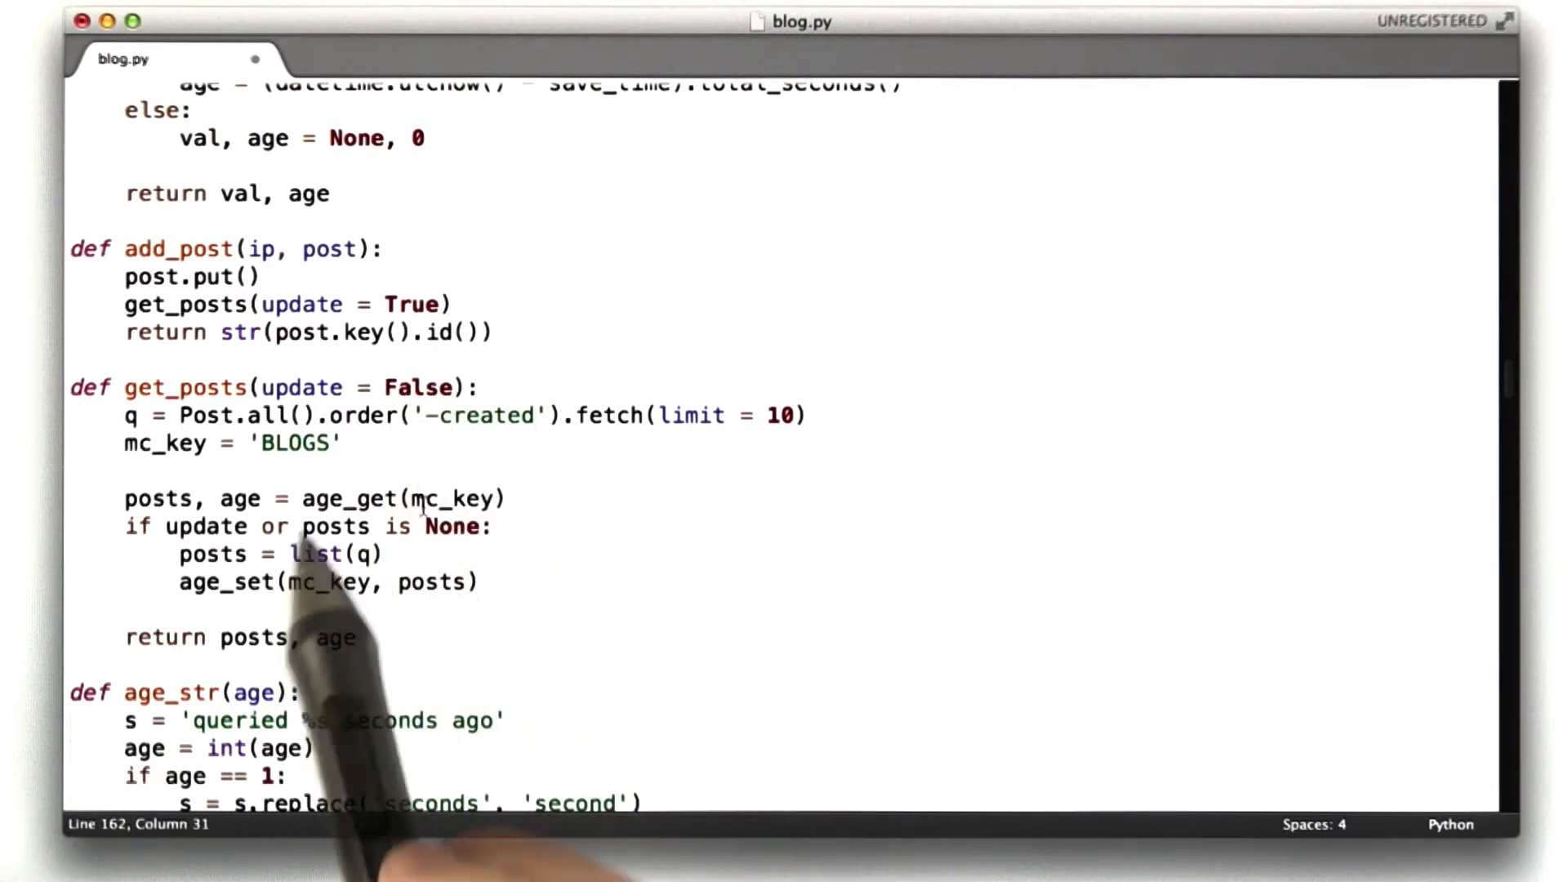
{"action": "left_click_drag", "start_coordinate": [291, 554], "coordinate": [378, 553]}
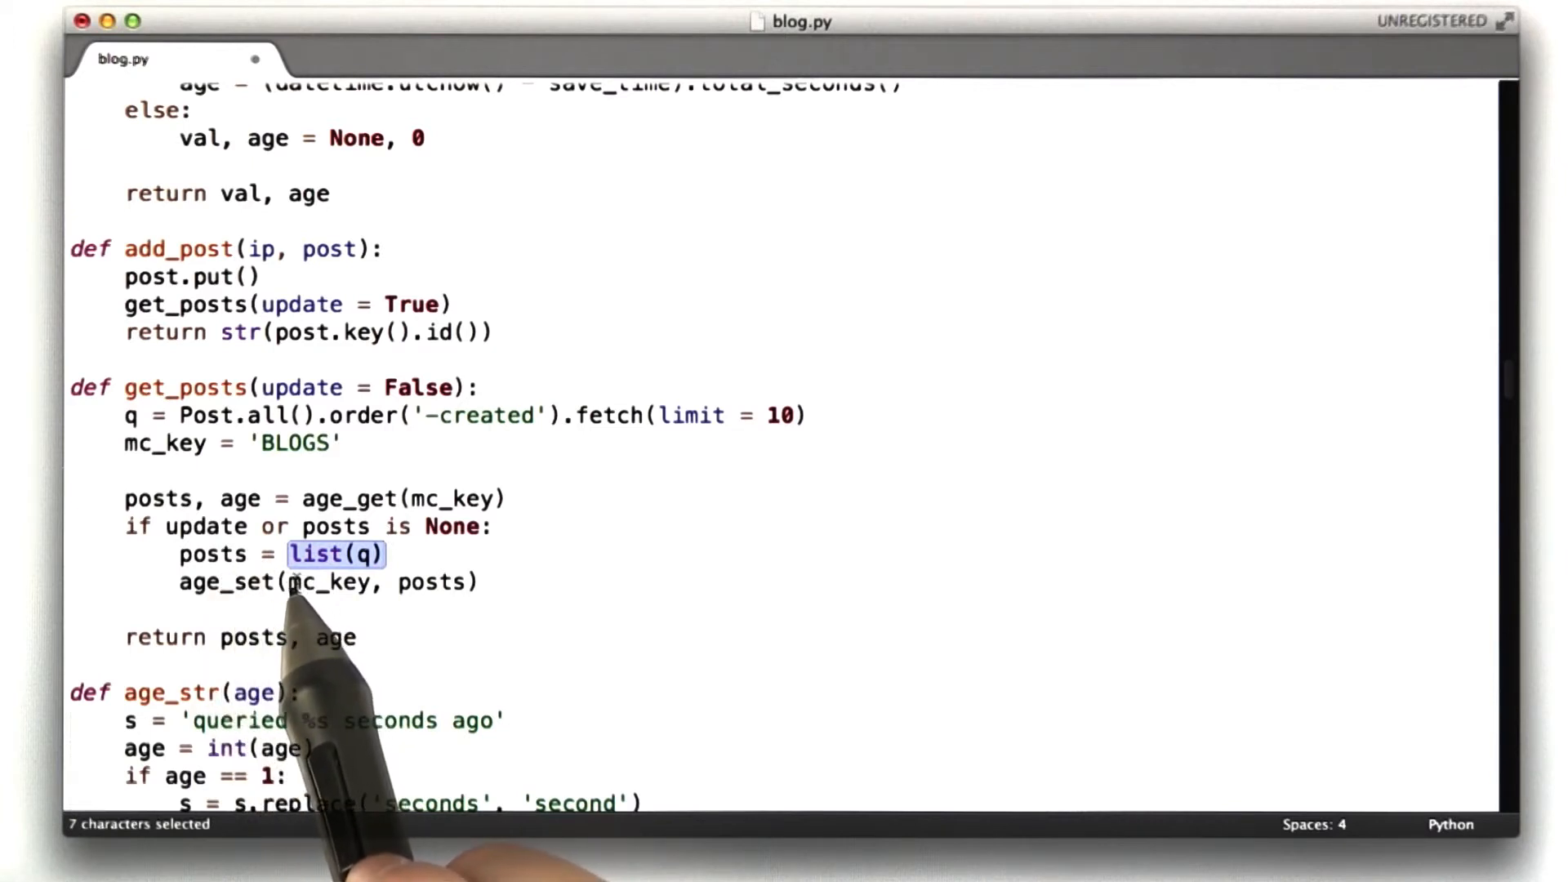
{"action": "double_click", "coordinate": [326, 583]}
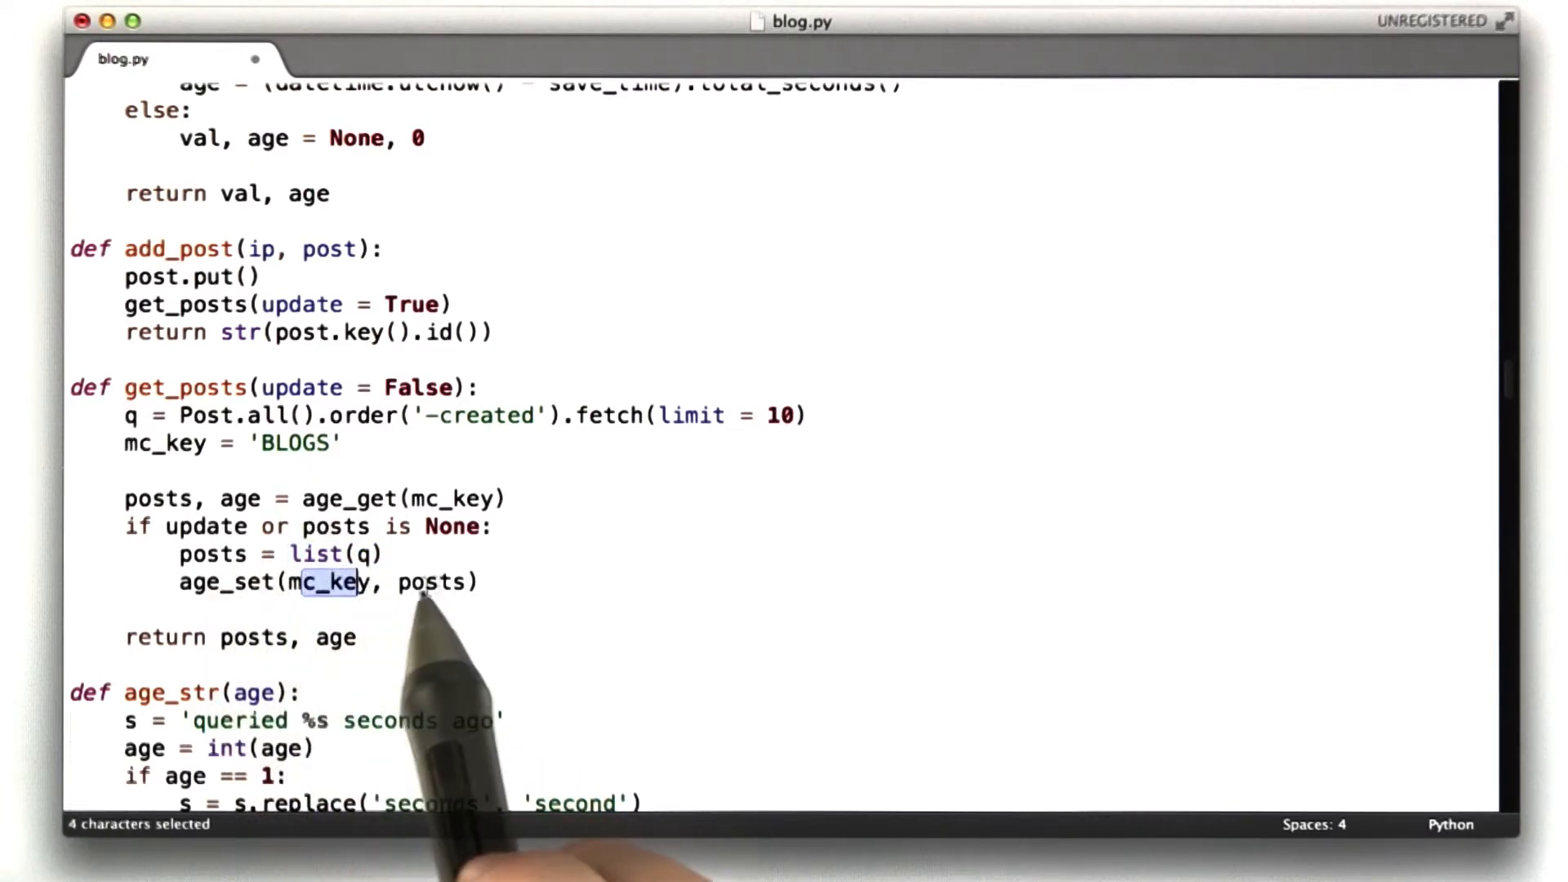
{"action": "left_click", "coordinate": [315, 612]}
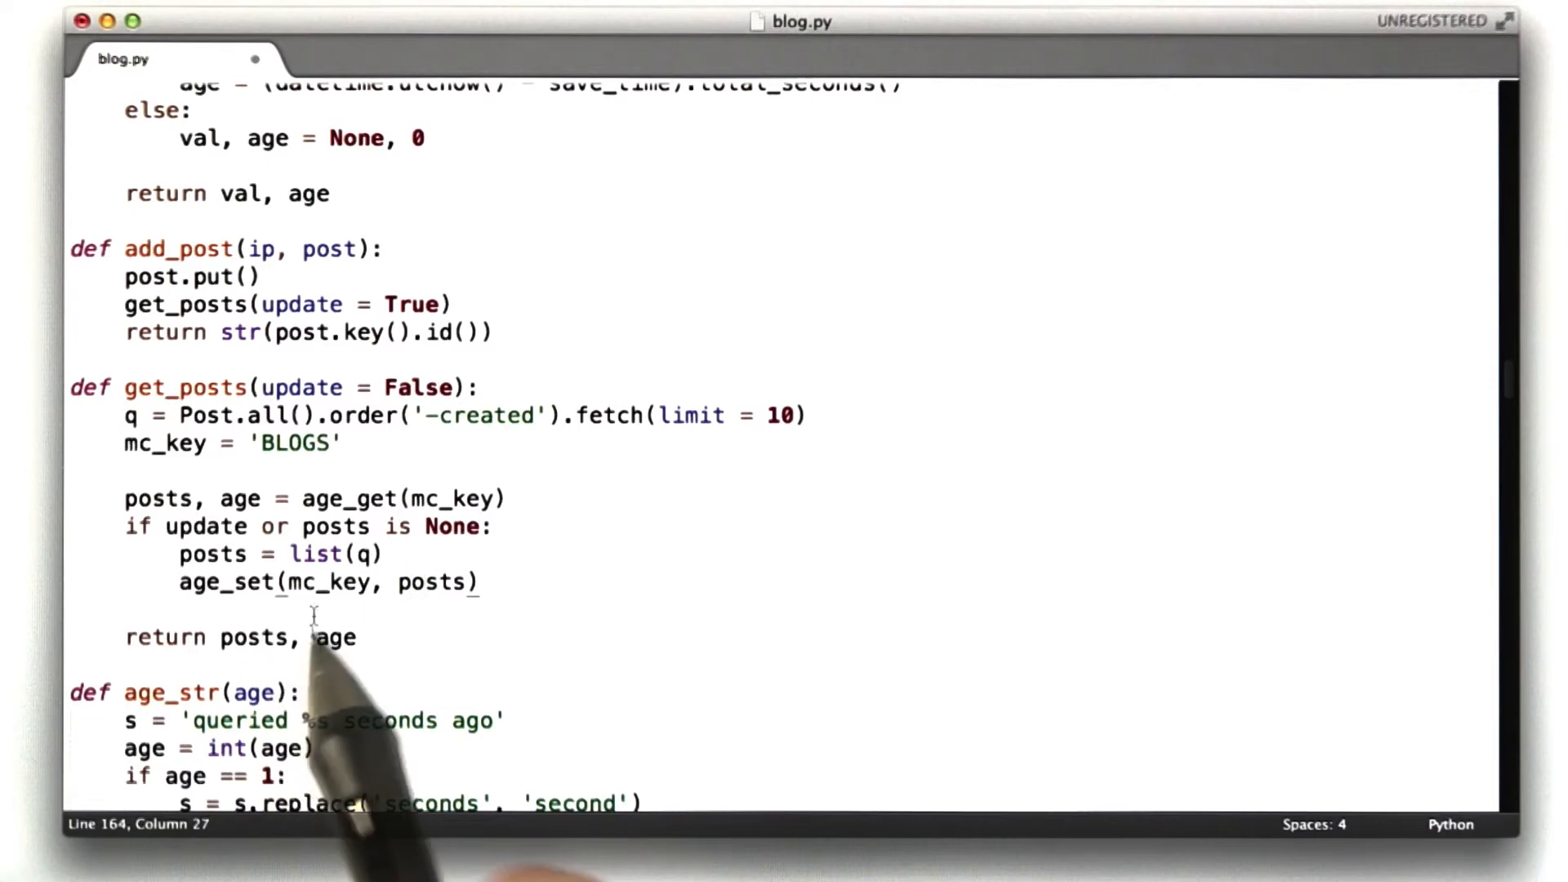
{"action": "scroll", "scroll_direction": "down", "scroll_amount": 3}
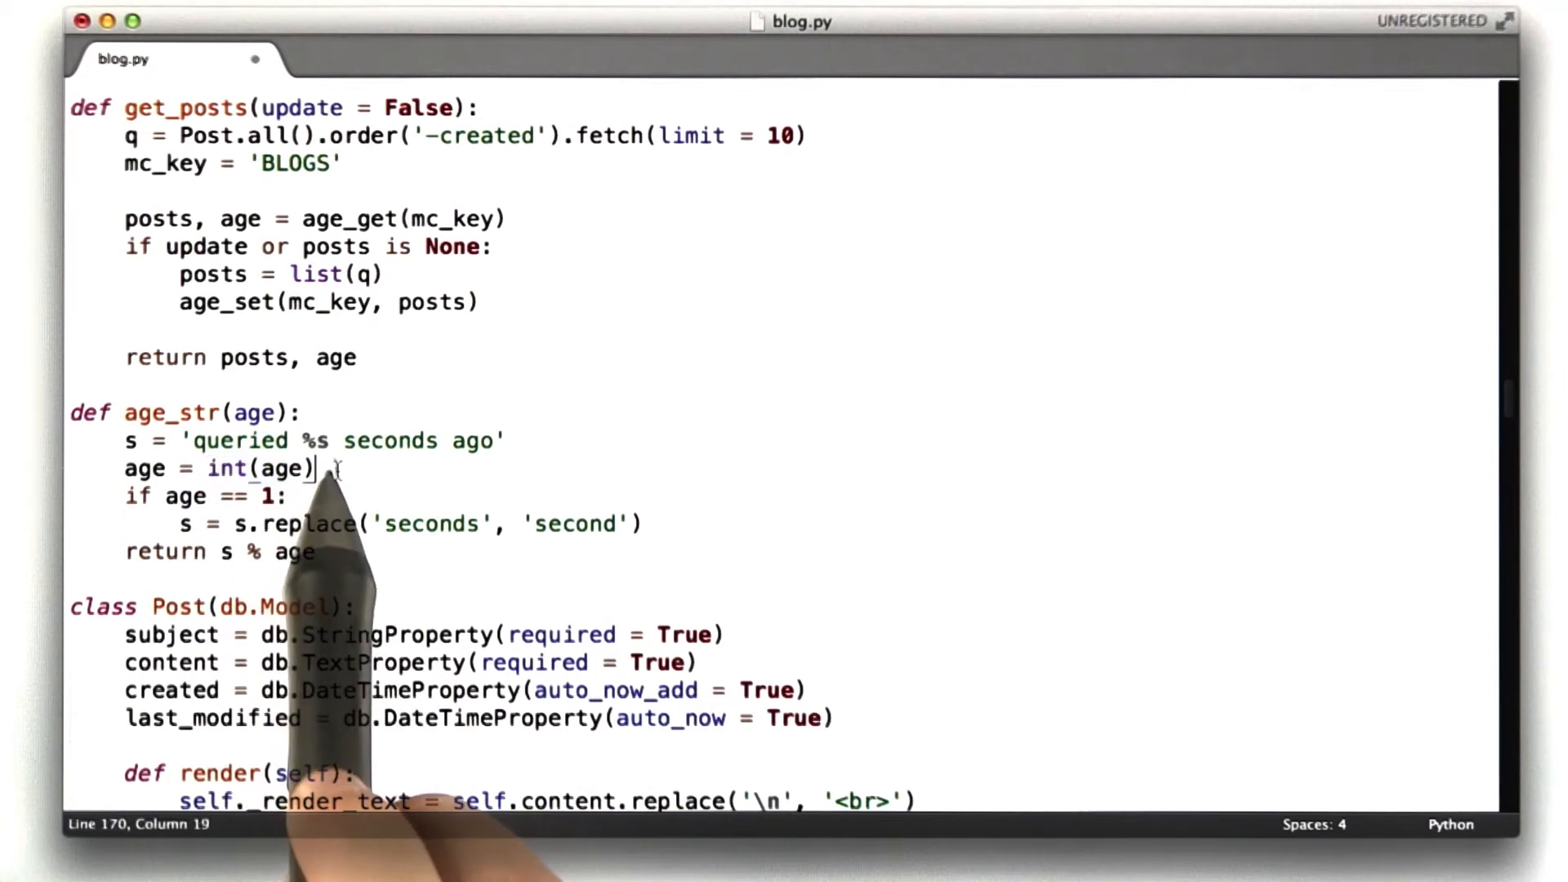
{"action": "double_click", "coordinate": [266, 495]}
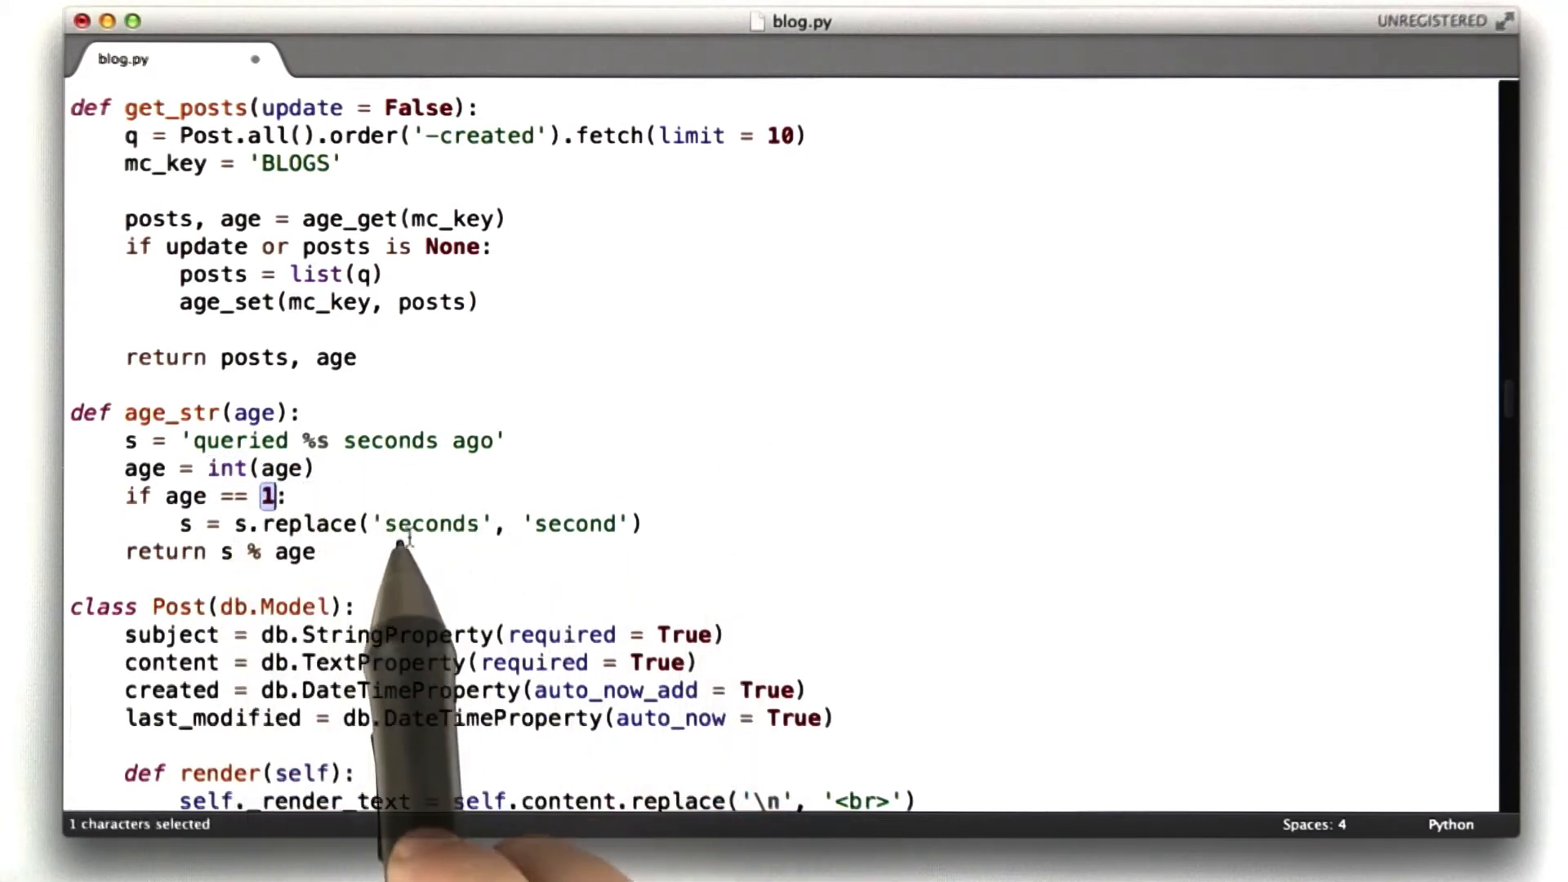
{"action": "mouse_move", "coordinate": [591, 494]}
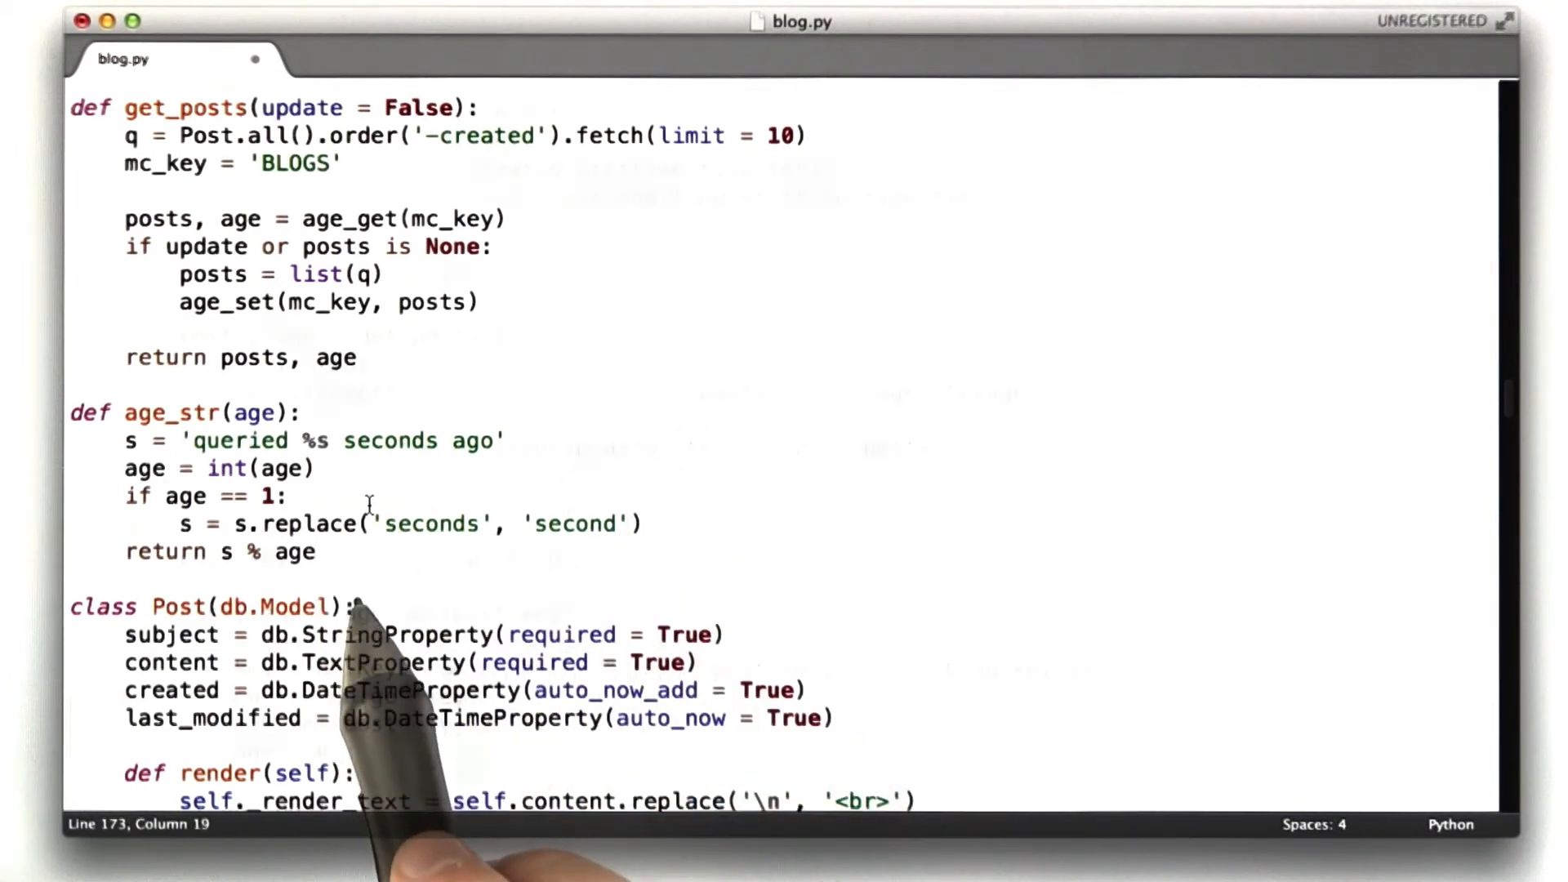
{"action": "scroll", "scroll_direction": "down", "scroll_amount": 3}
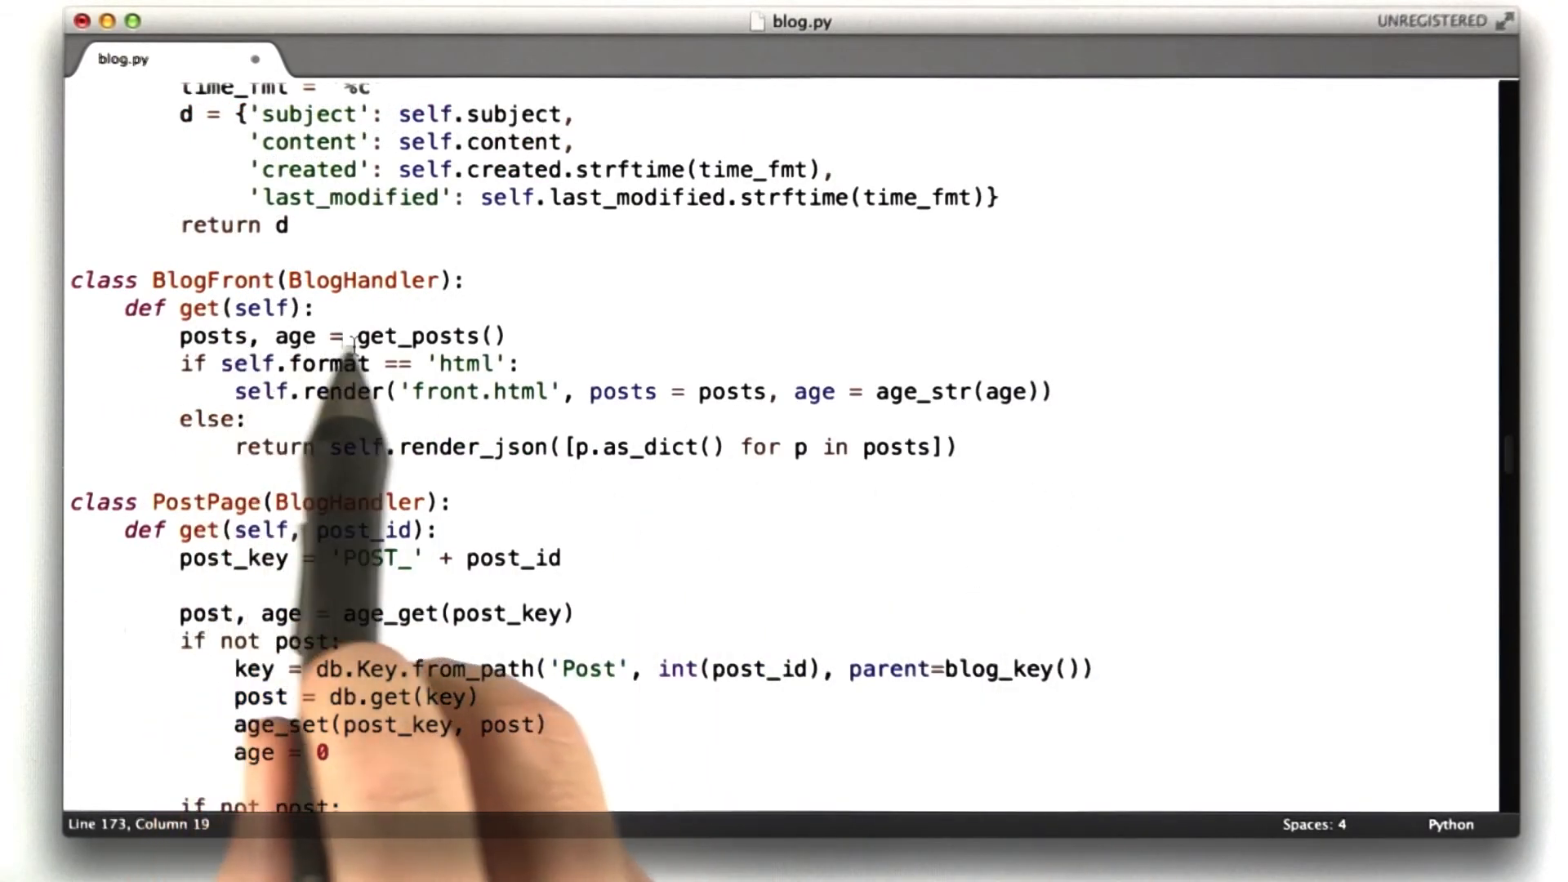
{"action": "double_click", "coordinate": [432, 336]}
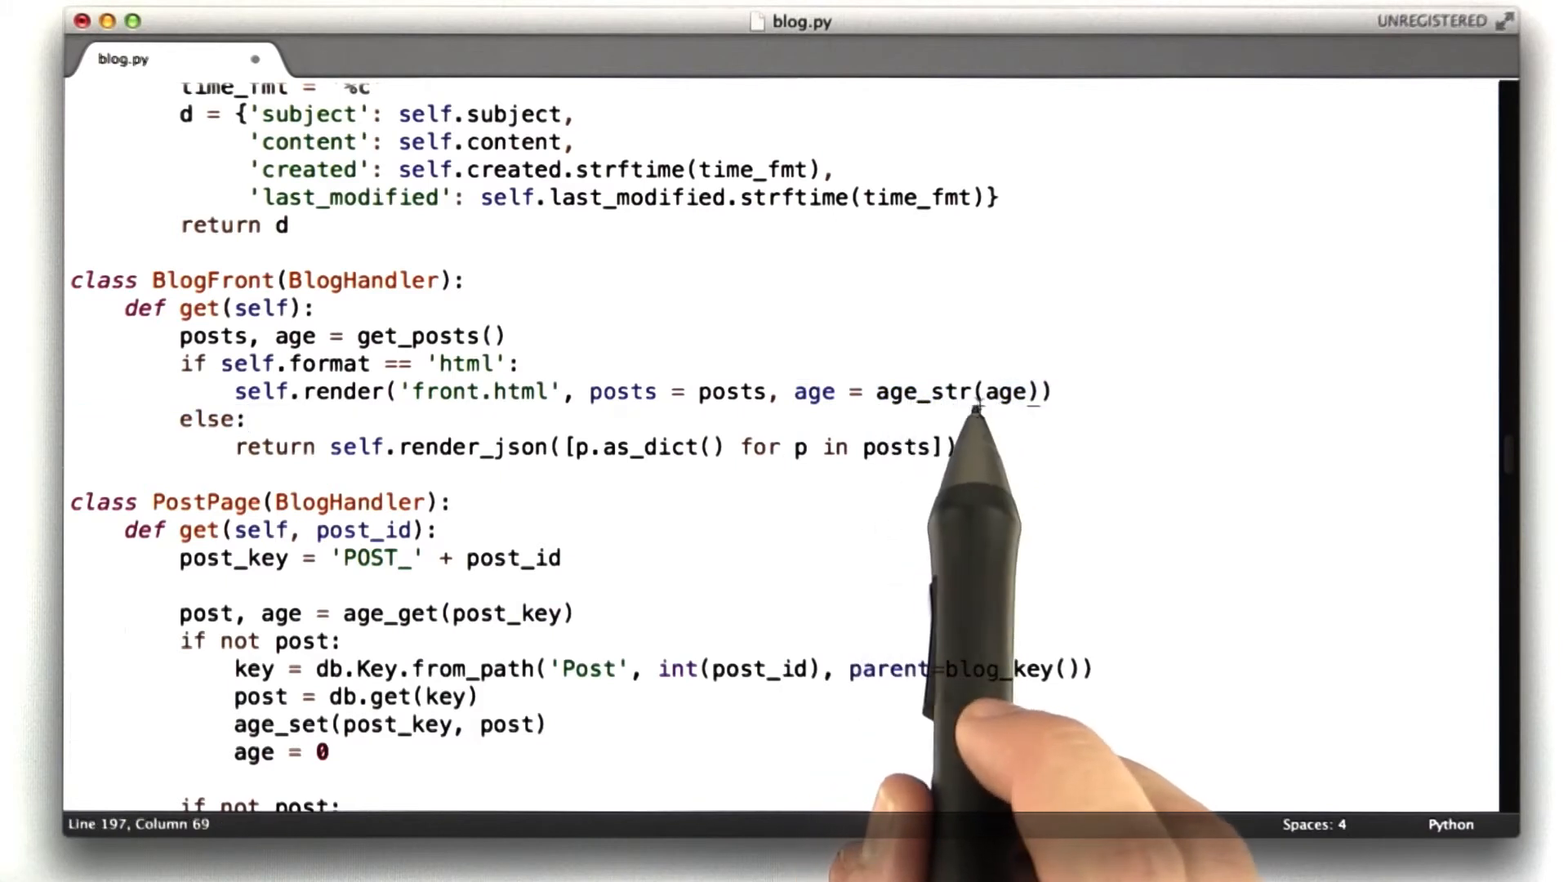
{"action": "double_click", "coordinate": [921, 391]}
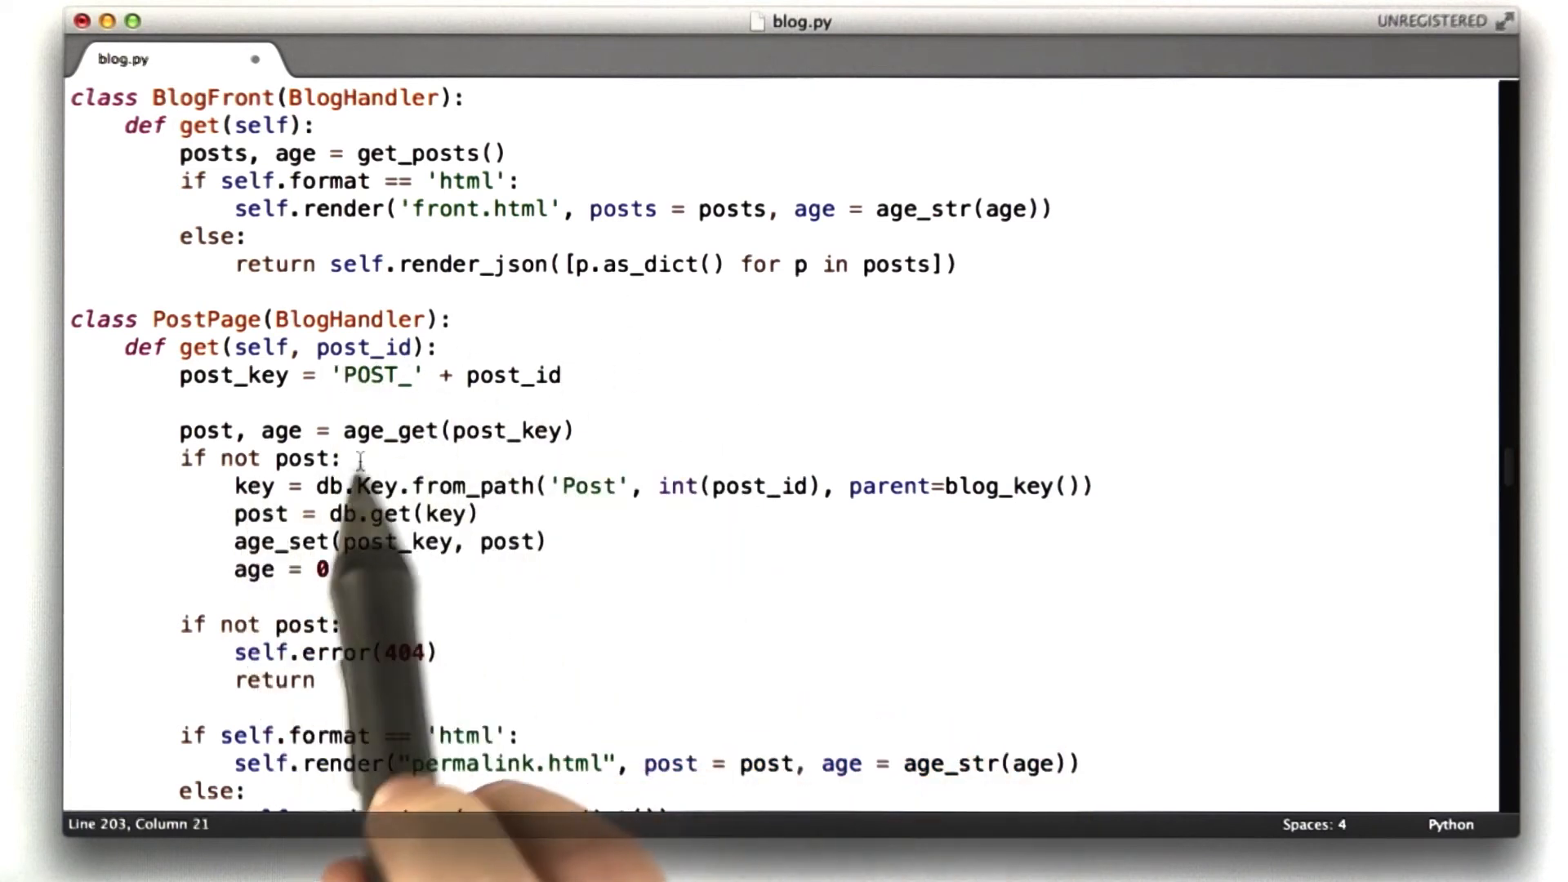
{"action": "left_click_drag", "start_coordinate": [342, 430], "coordinate": [475, 430]}
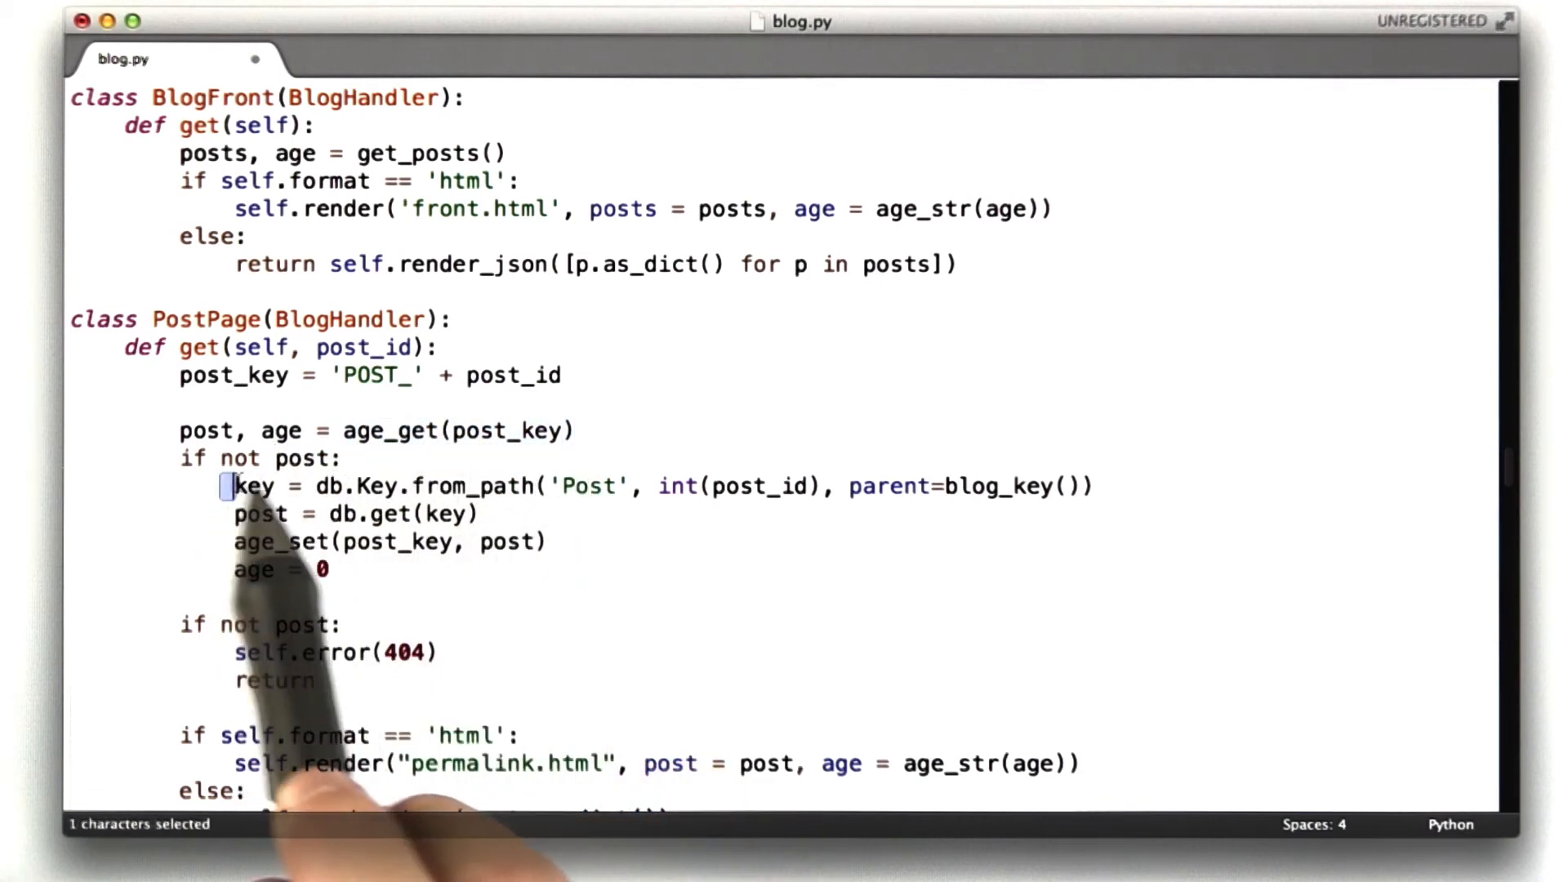
{"action": "left_click", "coordinate": [235, 542]}
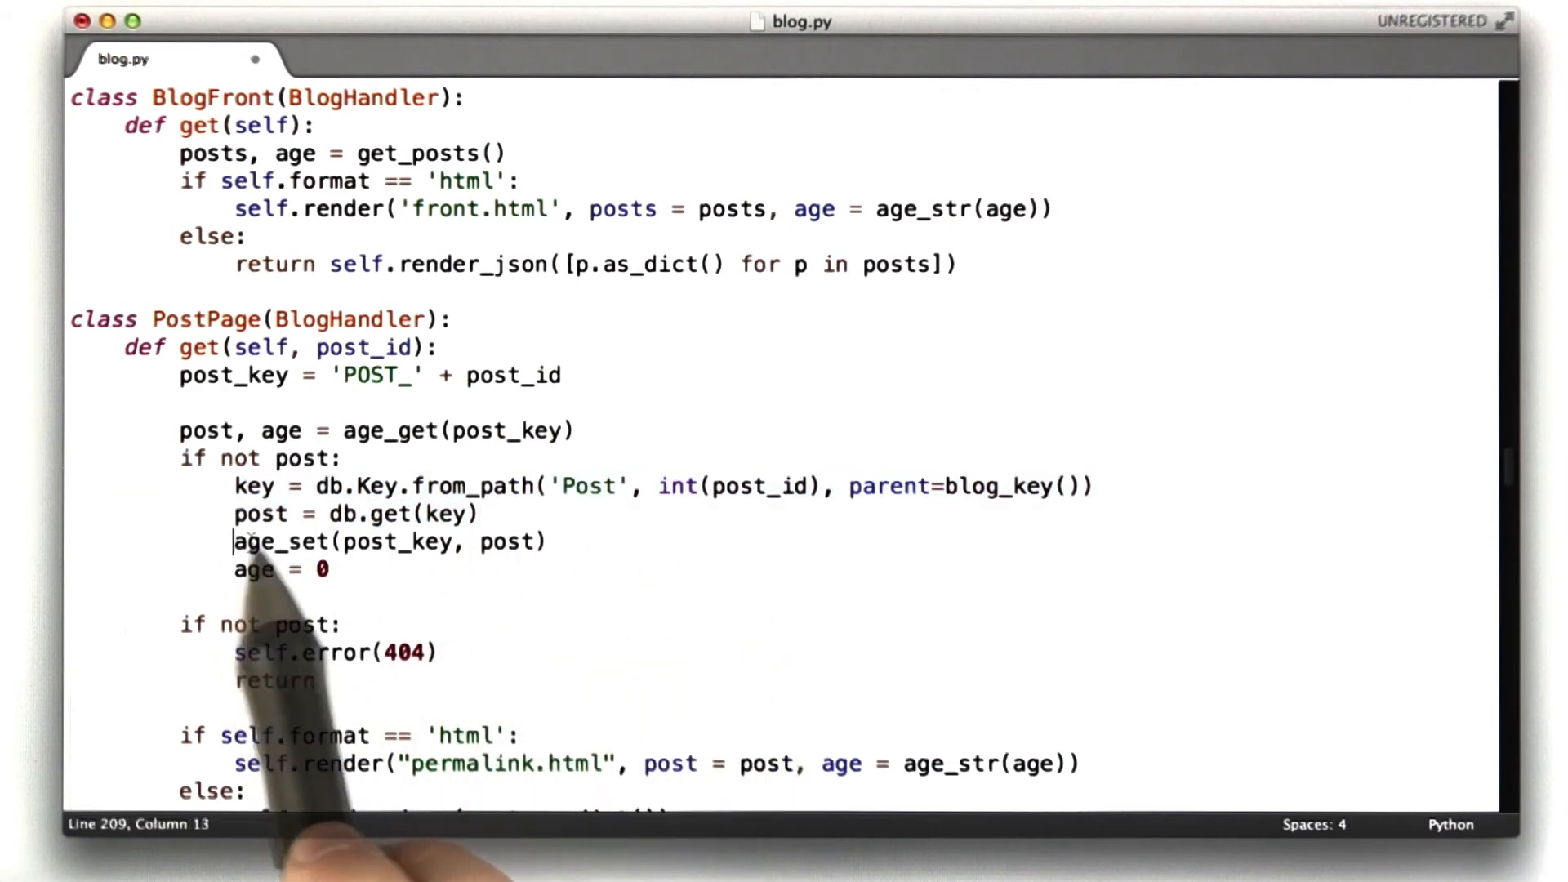
{"action": "left_click_drag", "start_coordinate": [232, 540], "coordinate": [548, 540]}
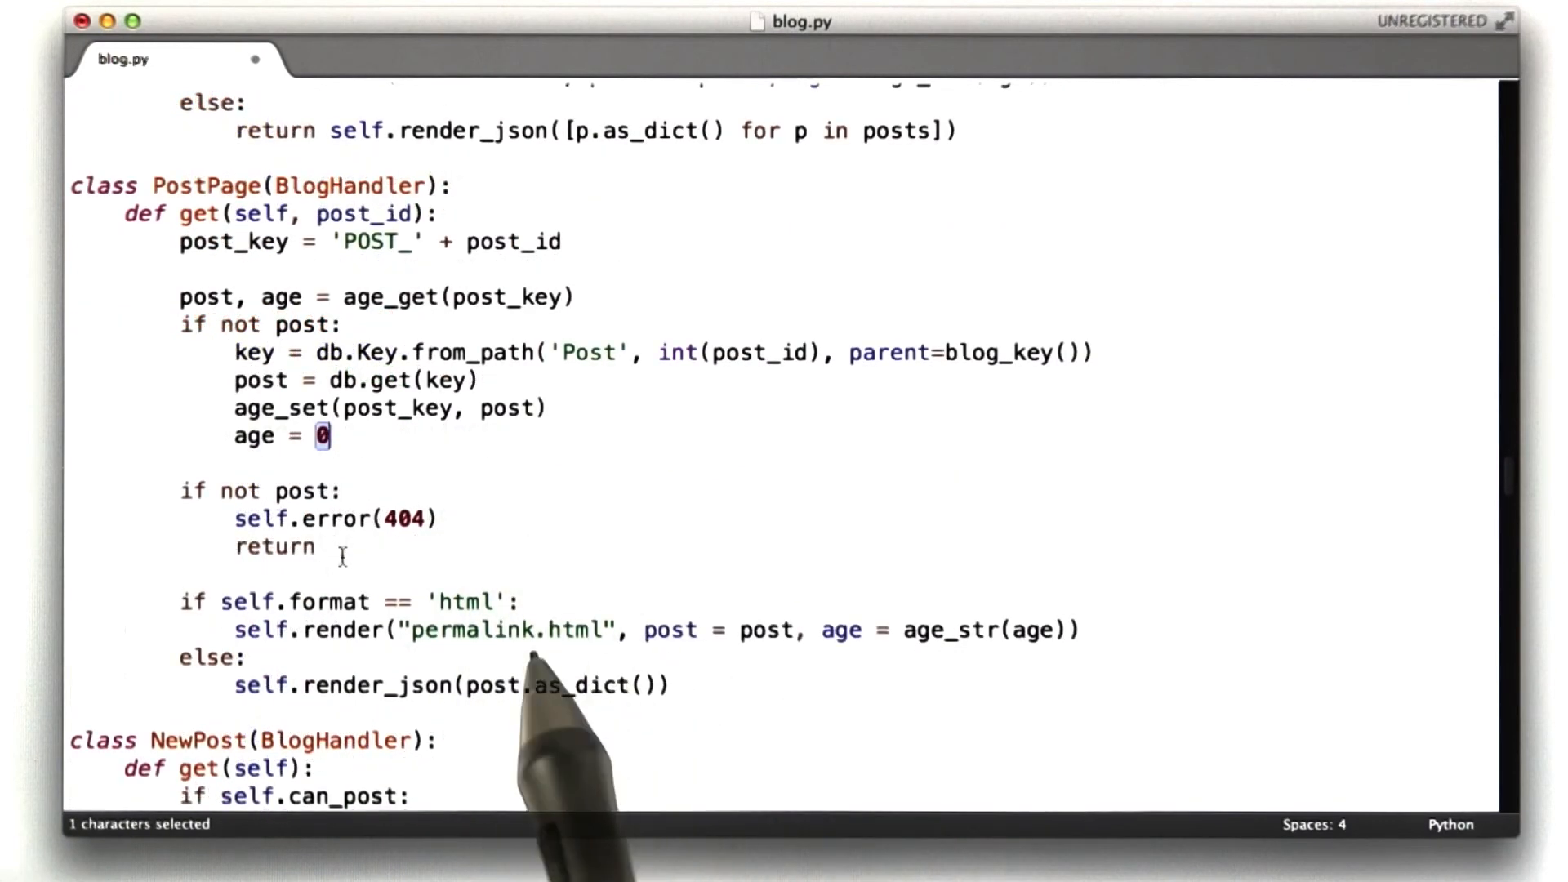
{"action": "double_click", "coordinate": [502, 630]}
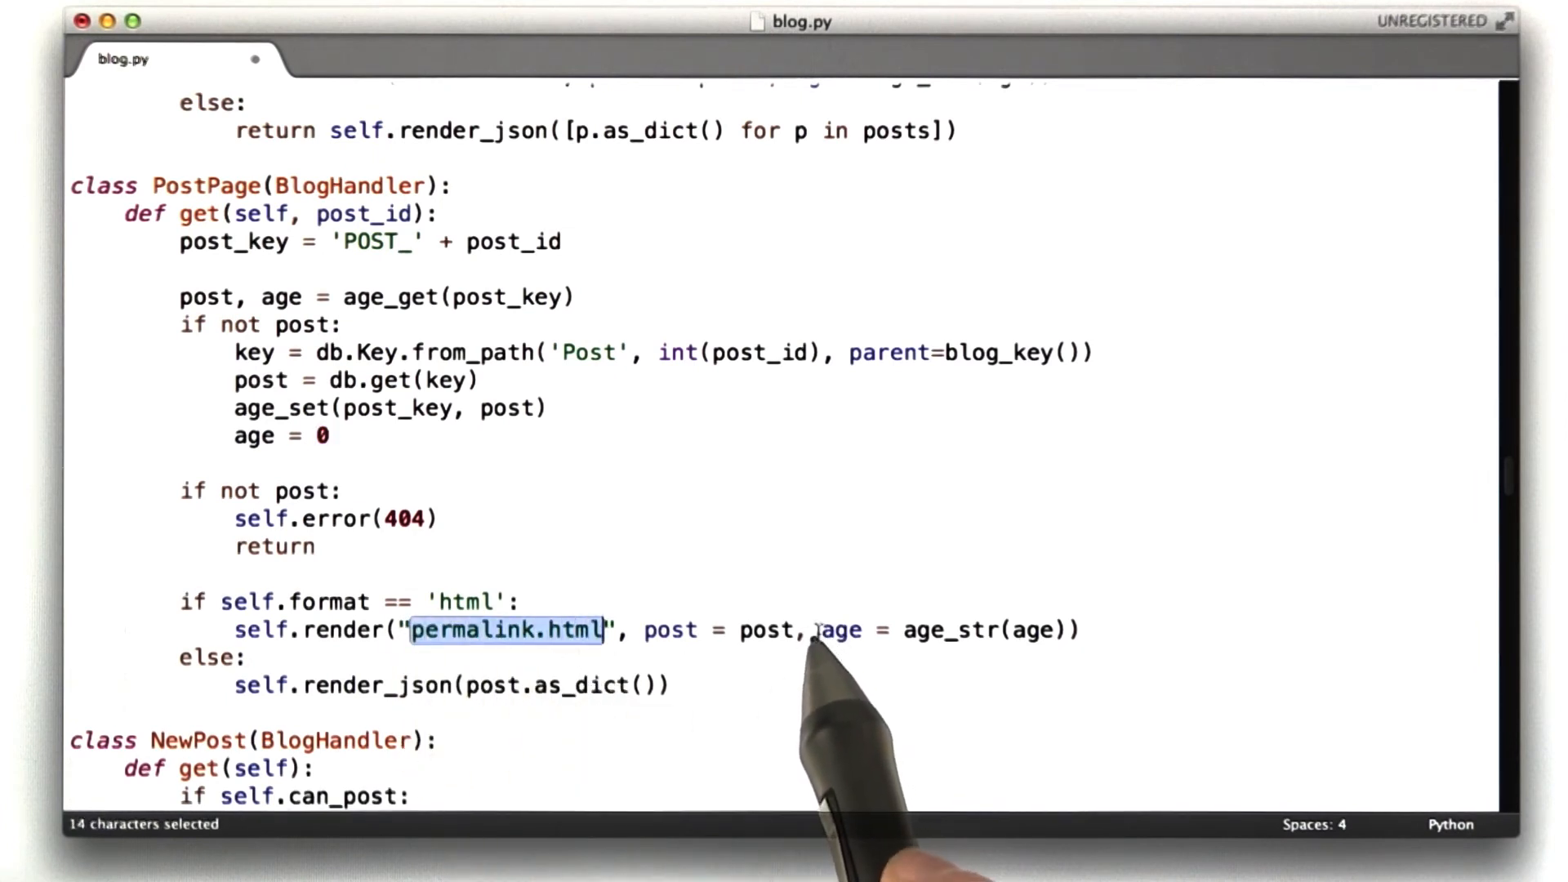
{"action": "left_click", "coordinate": [1080, 630]}
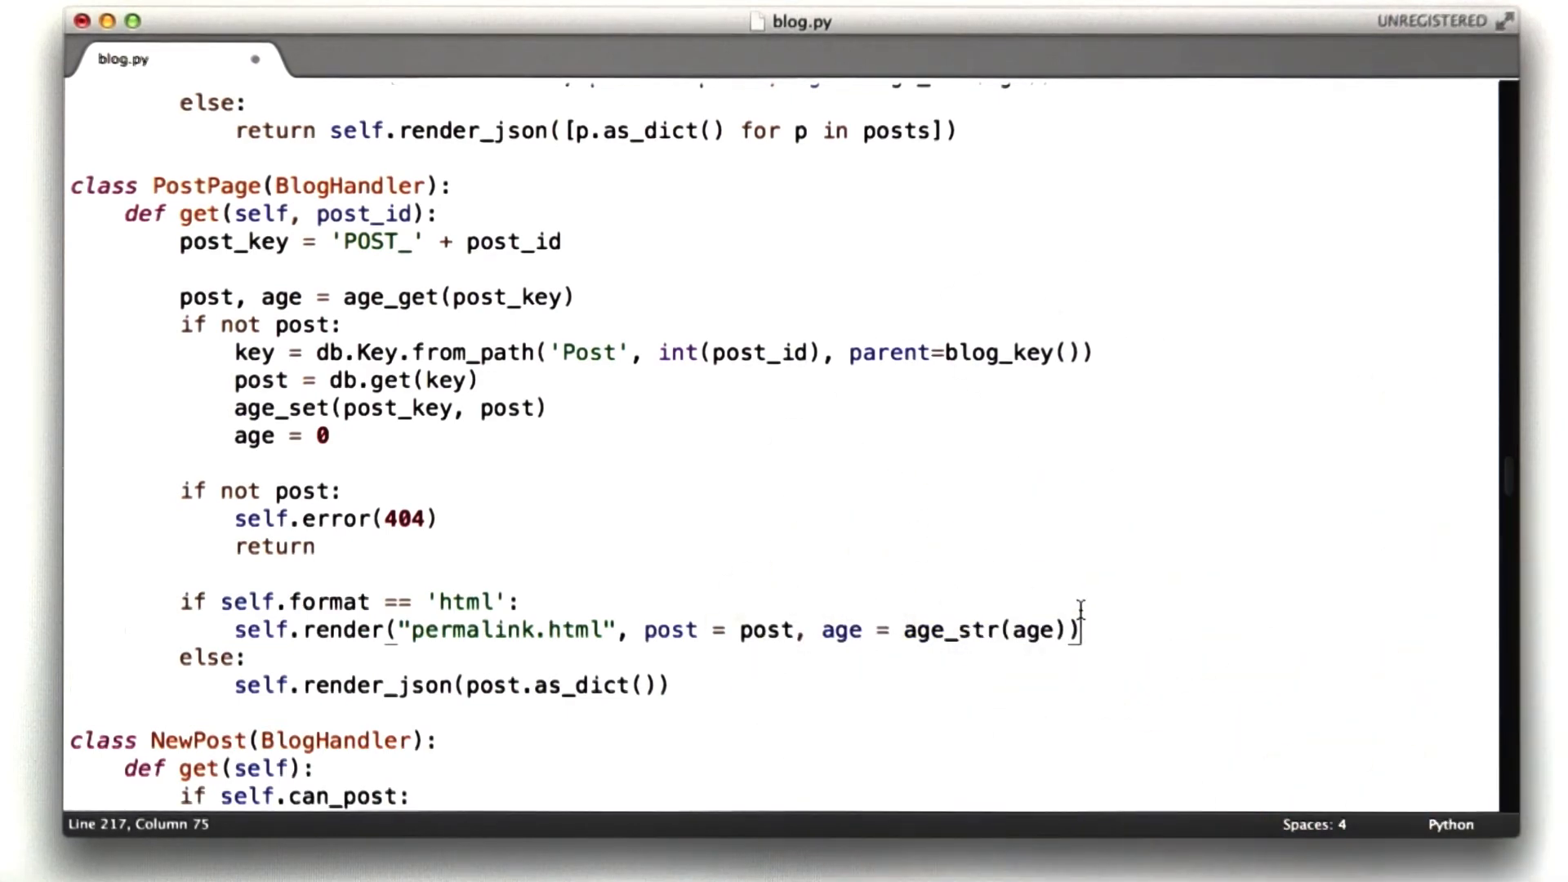
{"action": "left_click", "coordinate": [345, 58]}
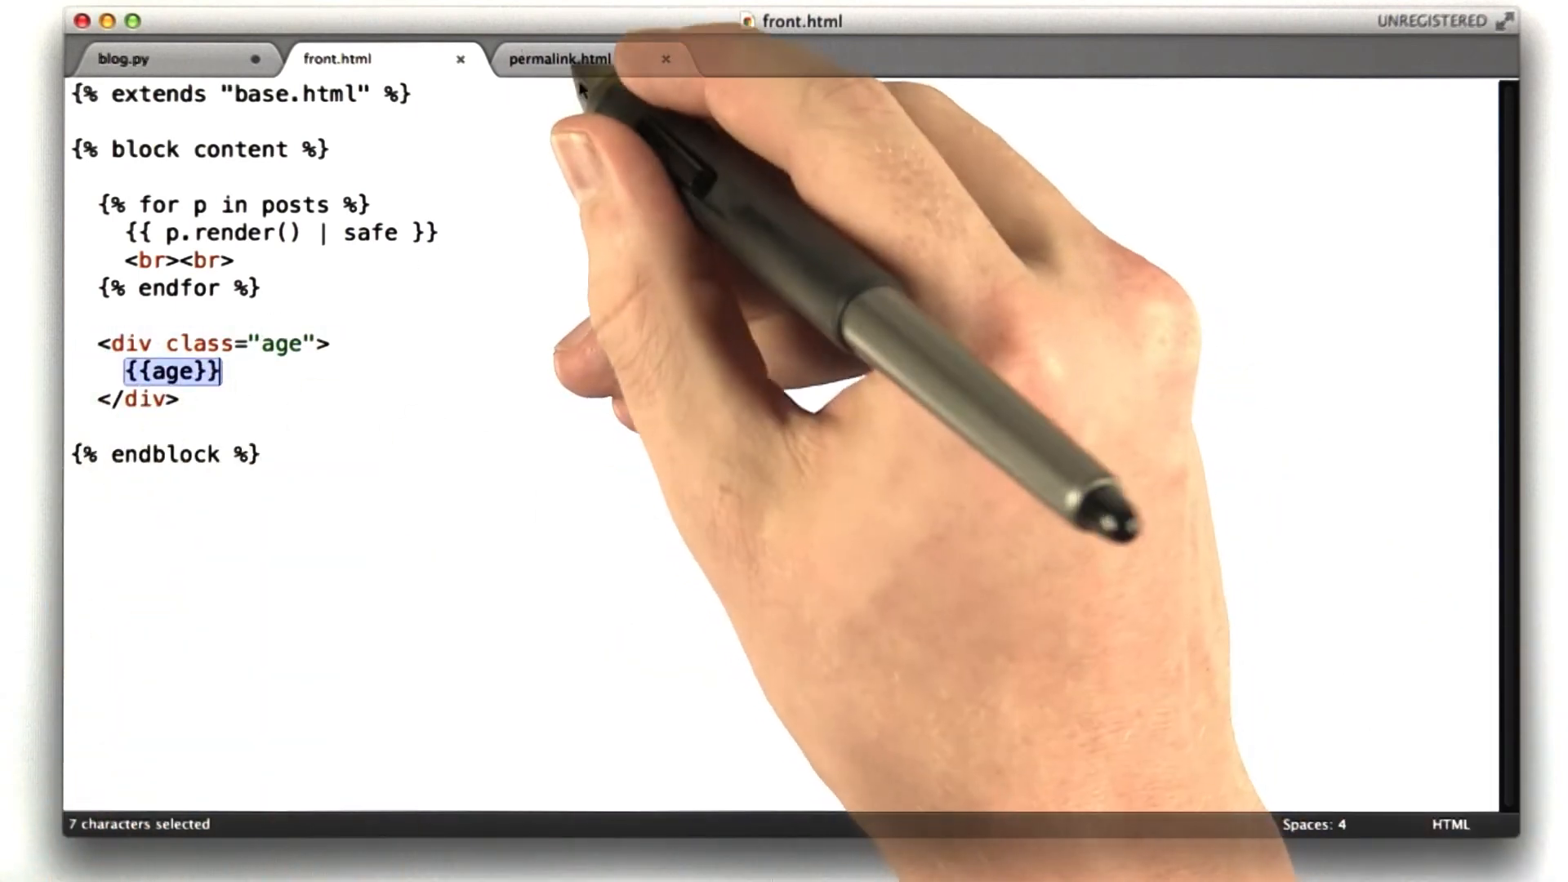
{"action": "left_click", "coordinate": [560, 59]}
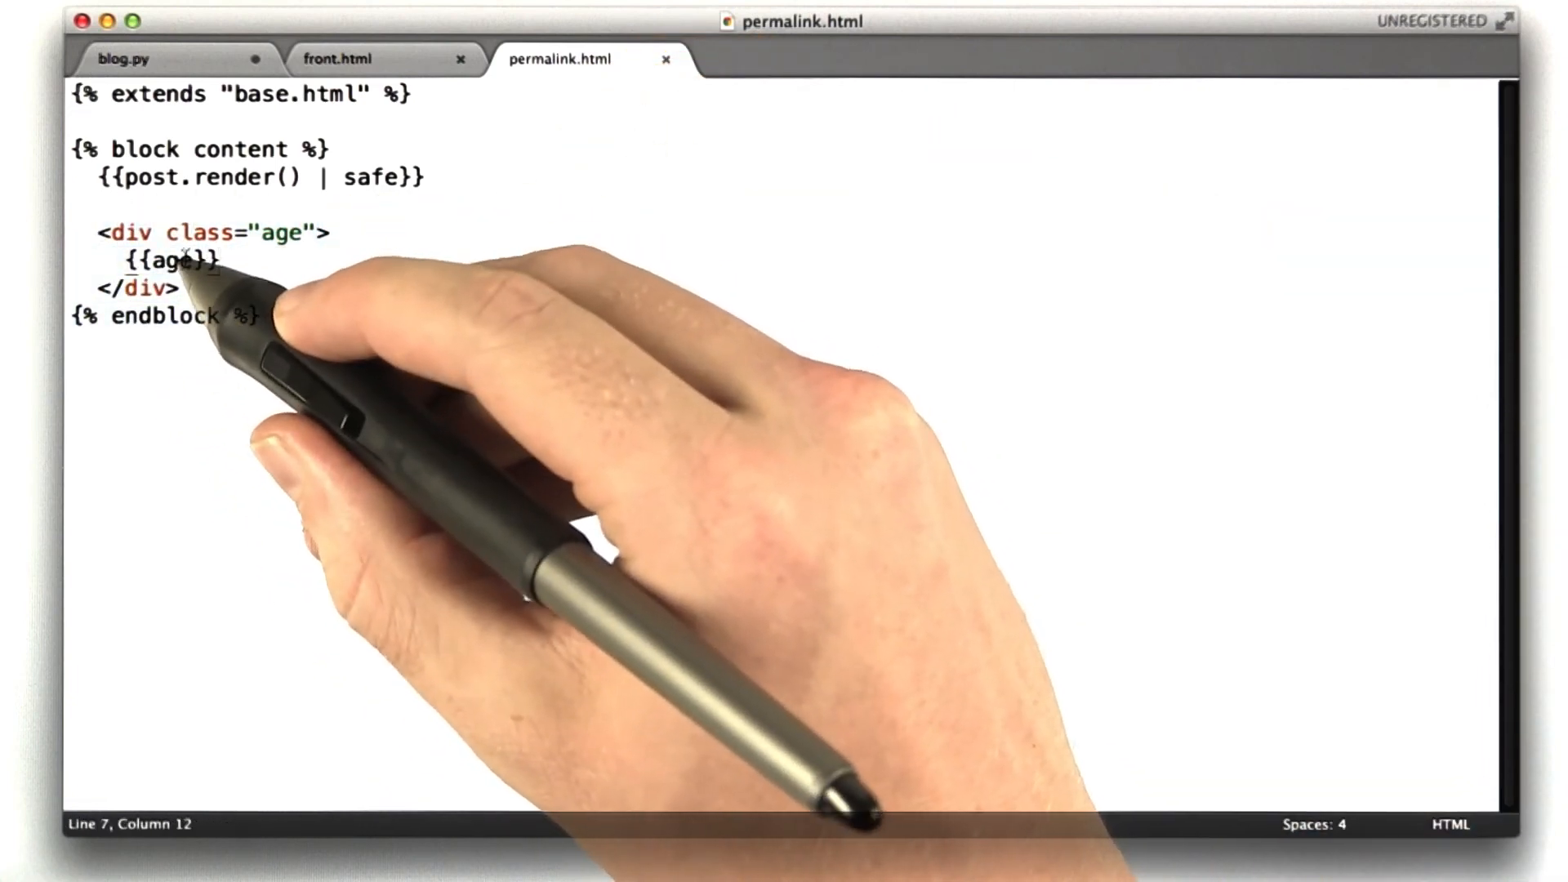
{"action": "left_click", "coordinate": [749, 61]}
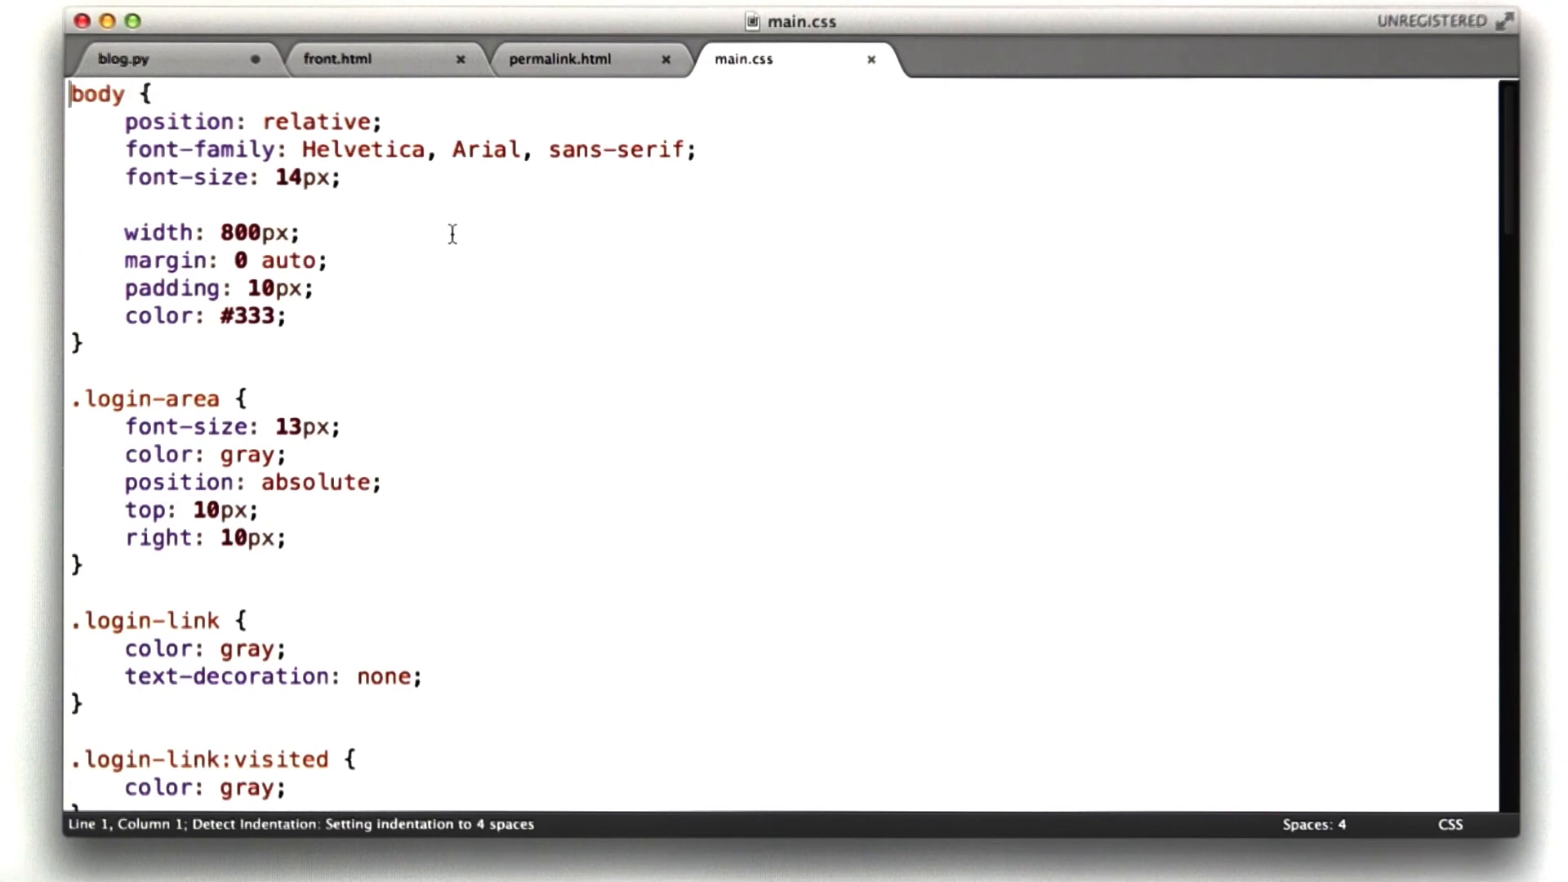
{"action": "scroll", "scroll_direction": "down", "scroll_amount": 3}
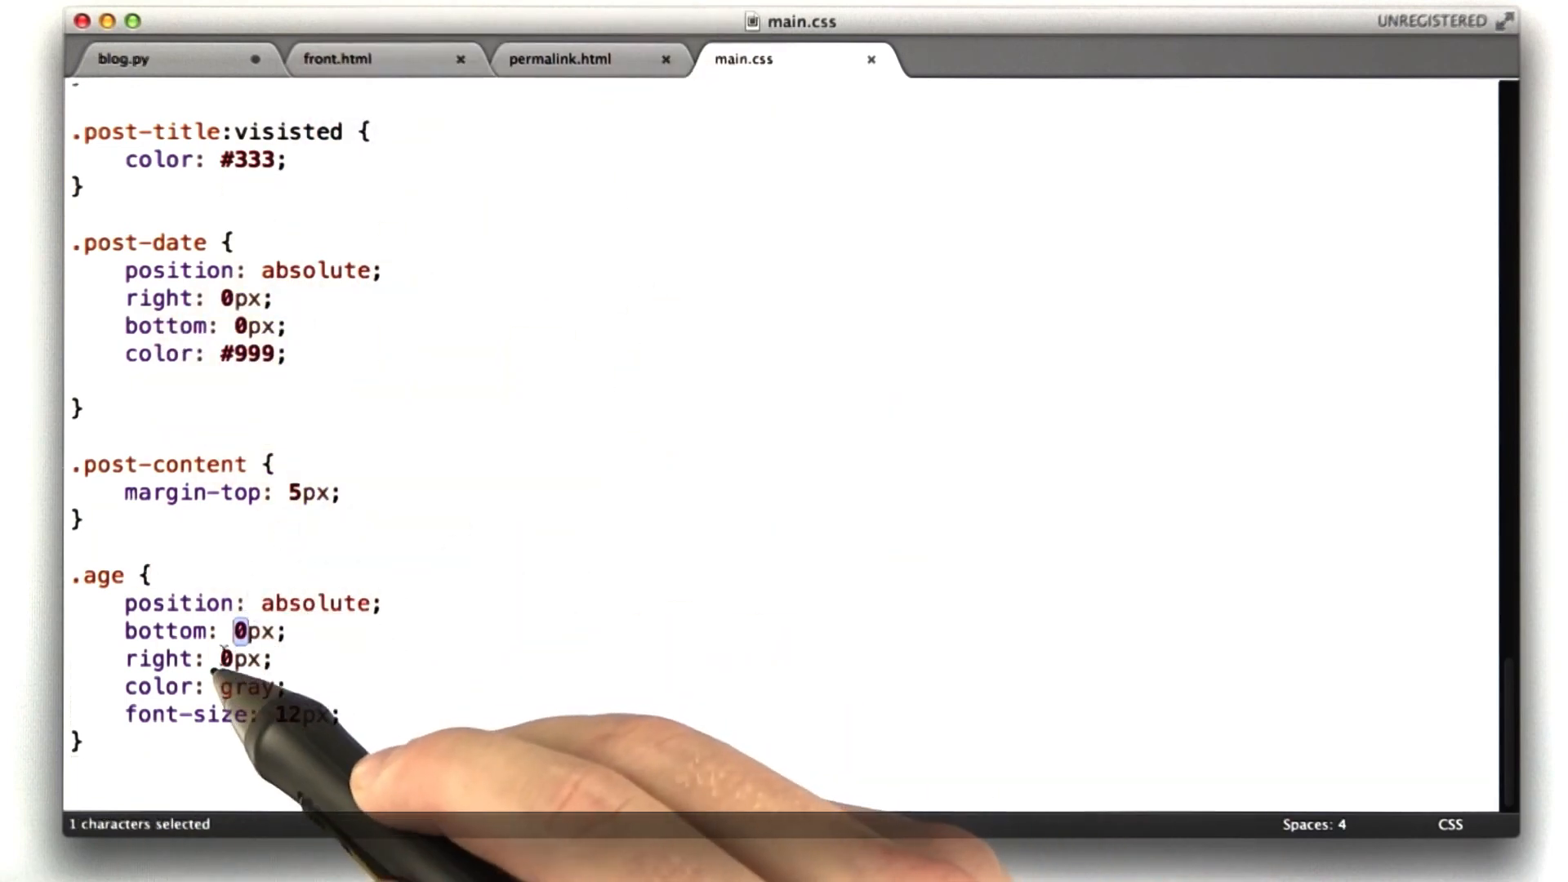
{"action": "double_click", "coordinate": [244, 686]}
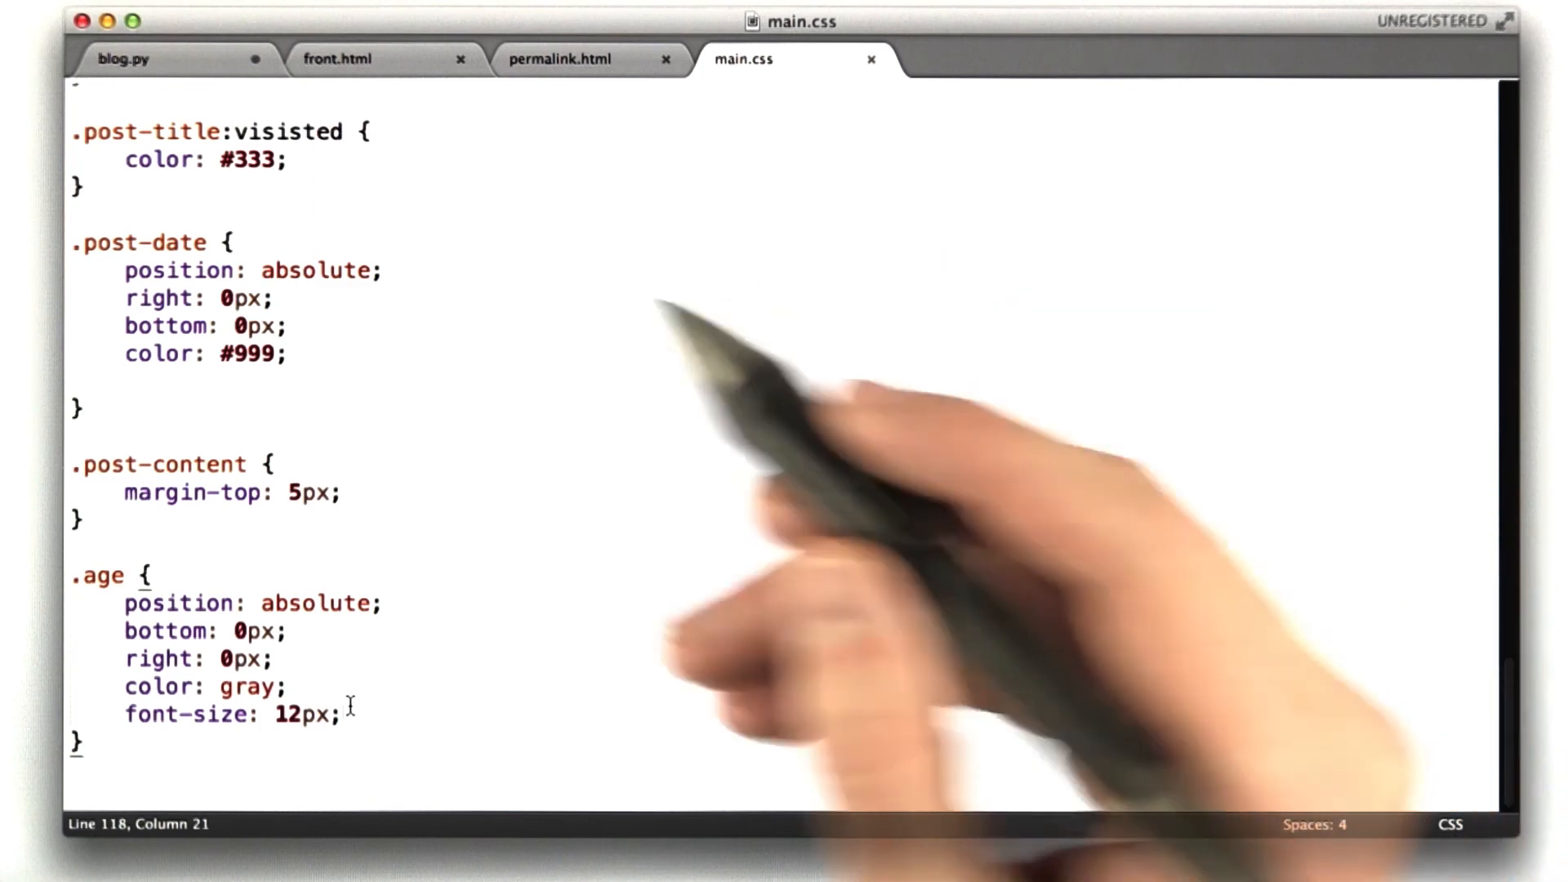
{"action": "left_click", "coordinate": [124, 61]}
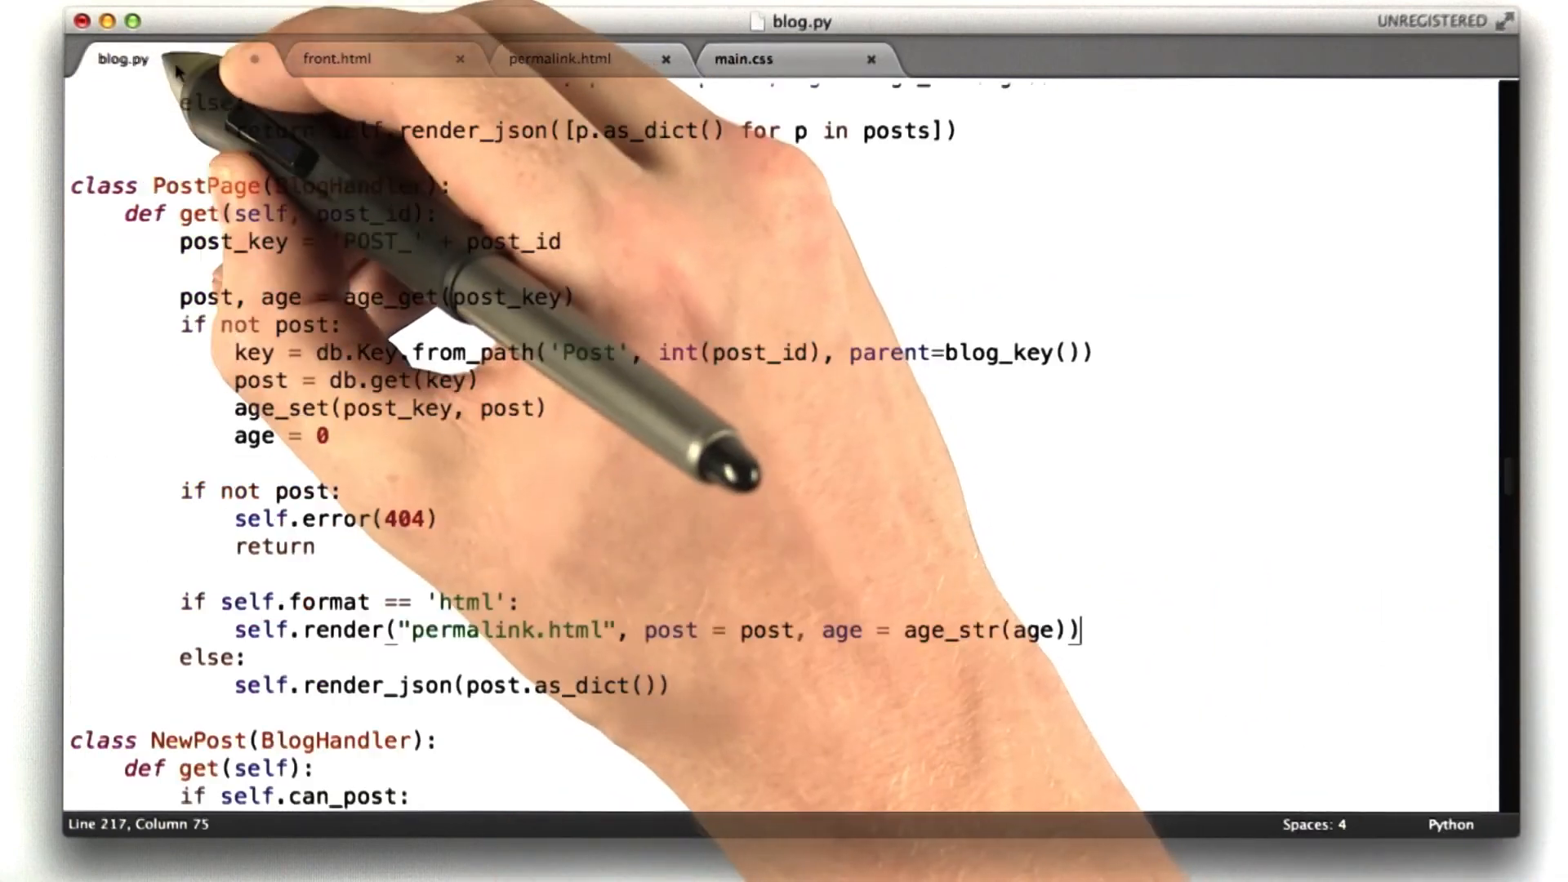